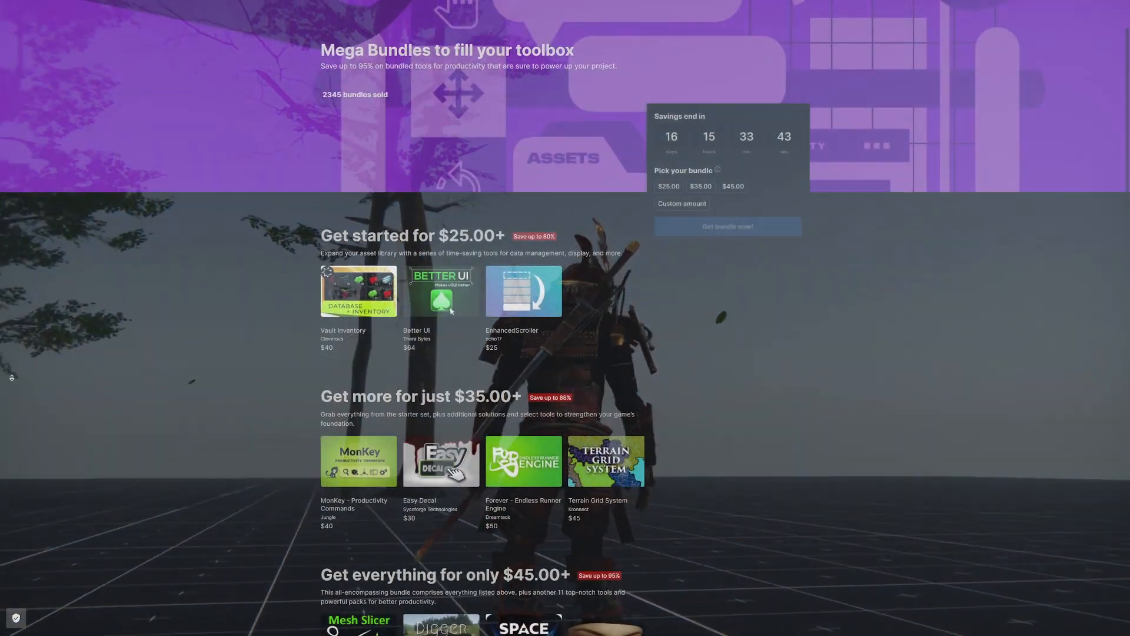
- Scroll the Mega Bundles sale page past the $25, $35 and $45 tiers to the Top 10 contributors
scroll(down, 3)
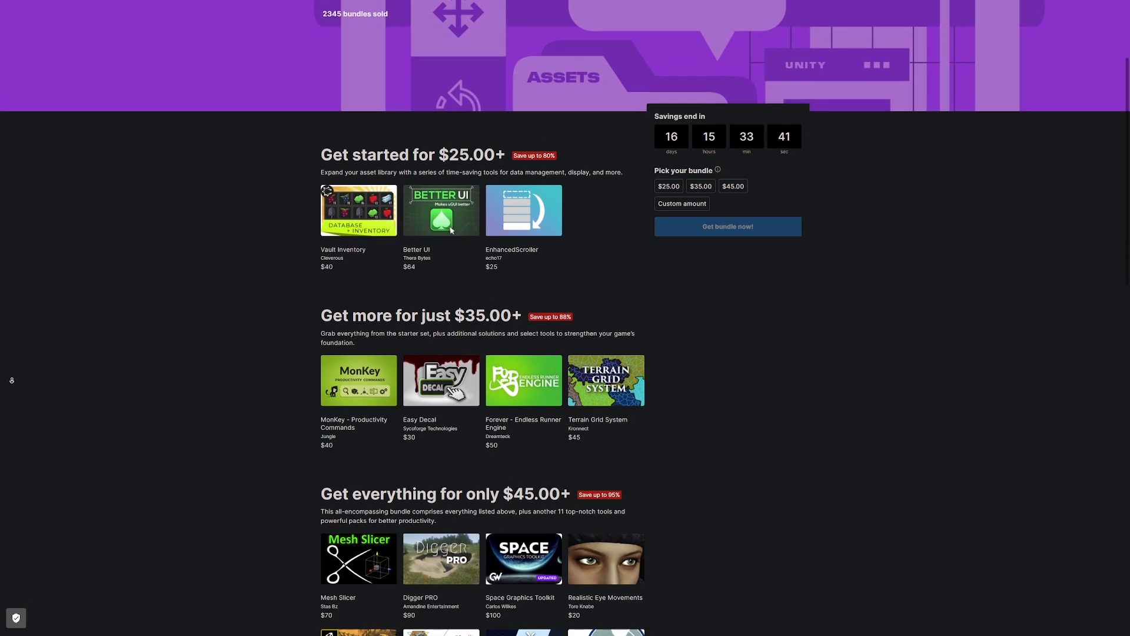
scroll(down, 3)
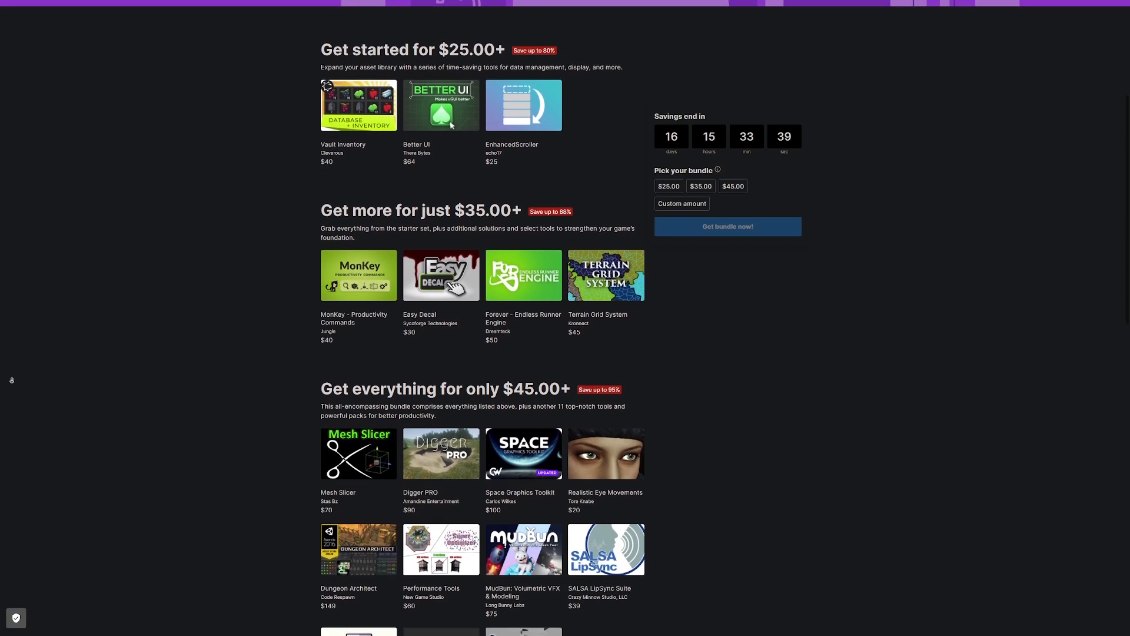
scroll(down, 3)
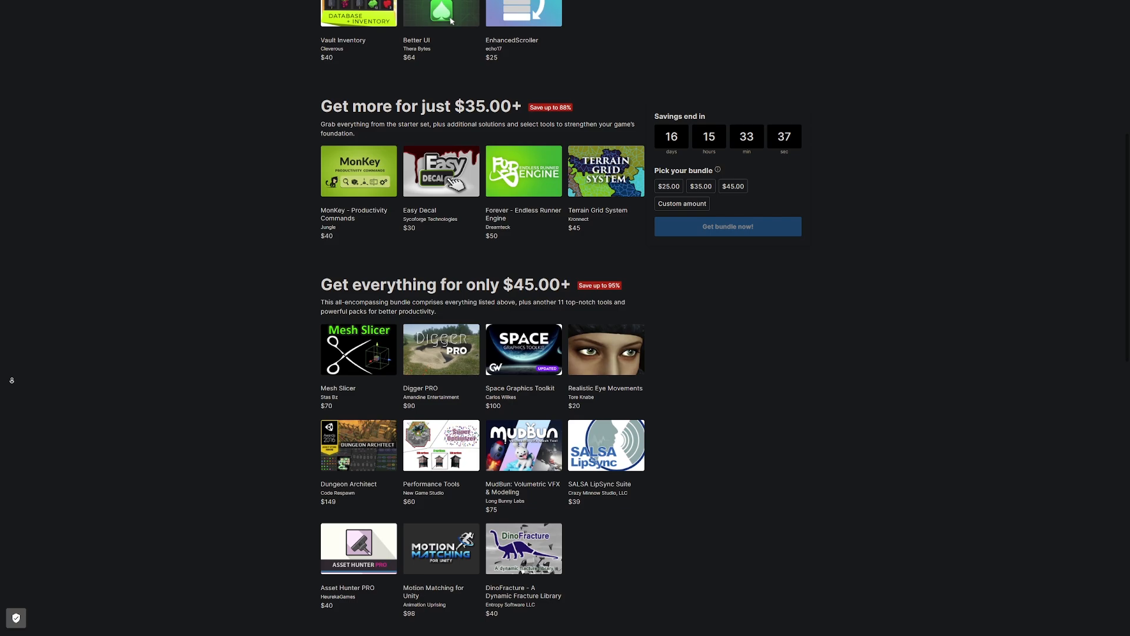
scroll(down, 3)
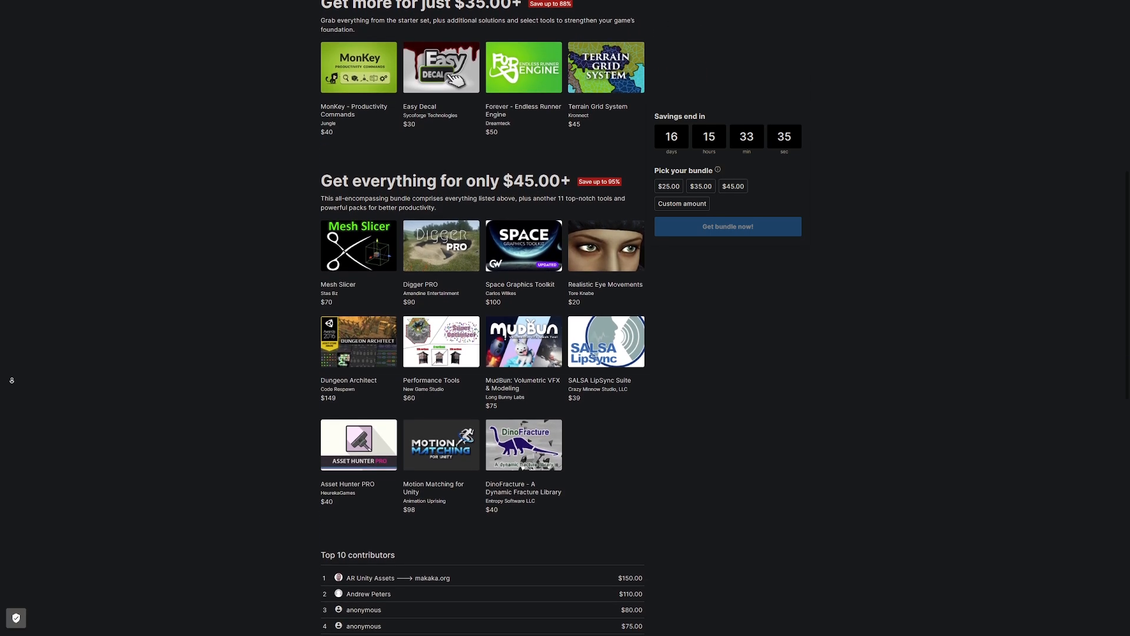
scroll(down, 3)
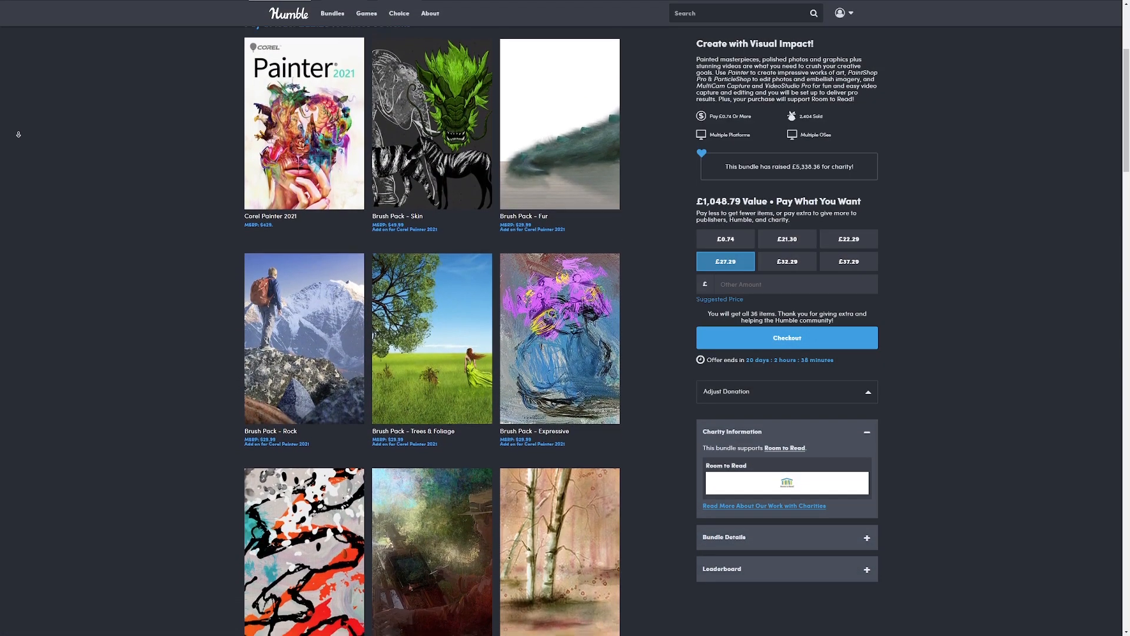
- Scroll the Corel bundle's item grid down to the Super Selfie, Wintry Blue and Glitch Effect scripts
scroll(down, 3)
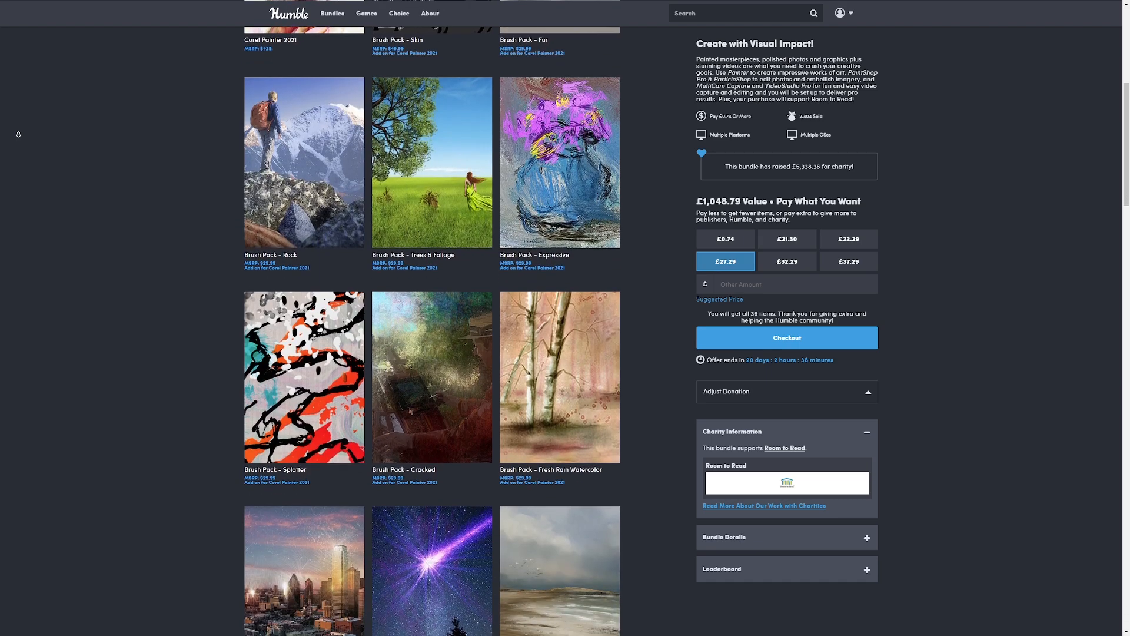
scroll(down, 3)
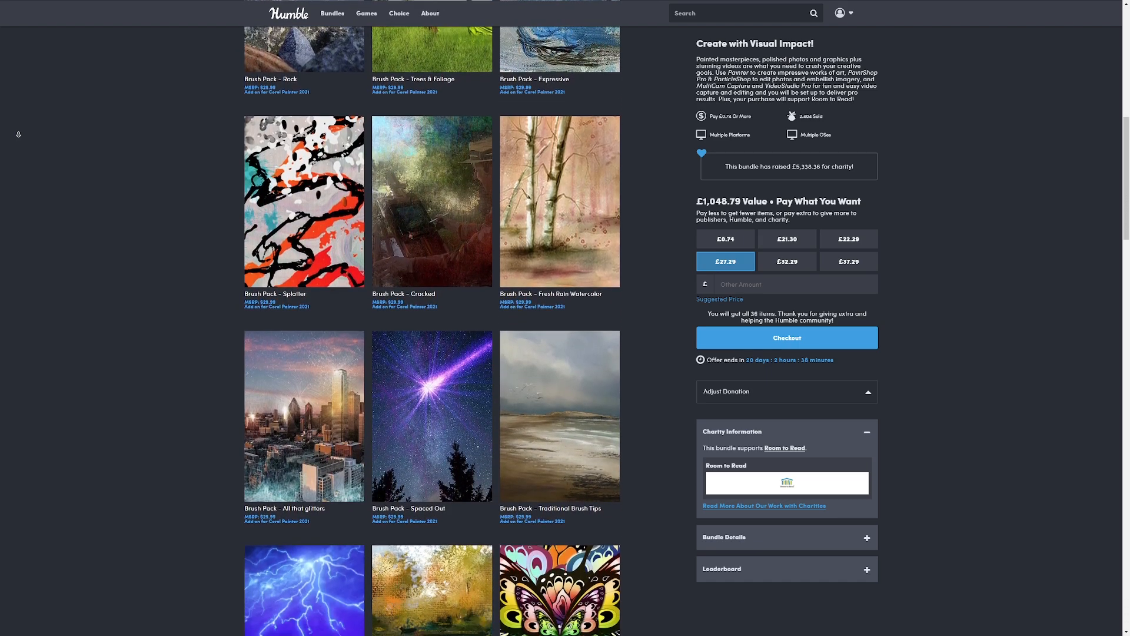
scroll(down, 3)
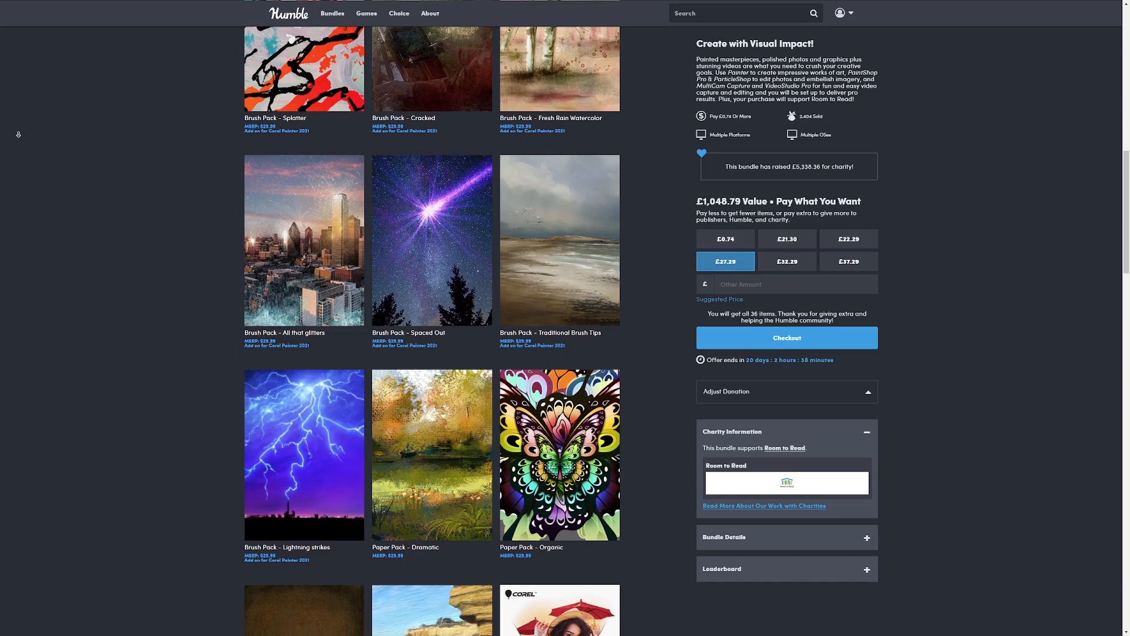
scroll(down, 3)
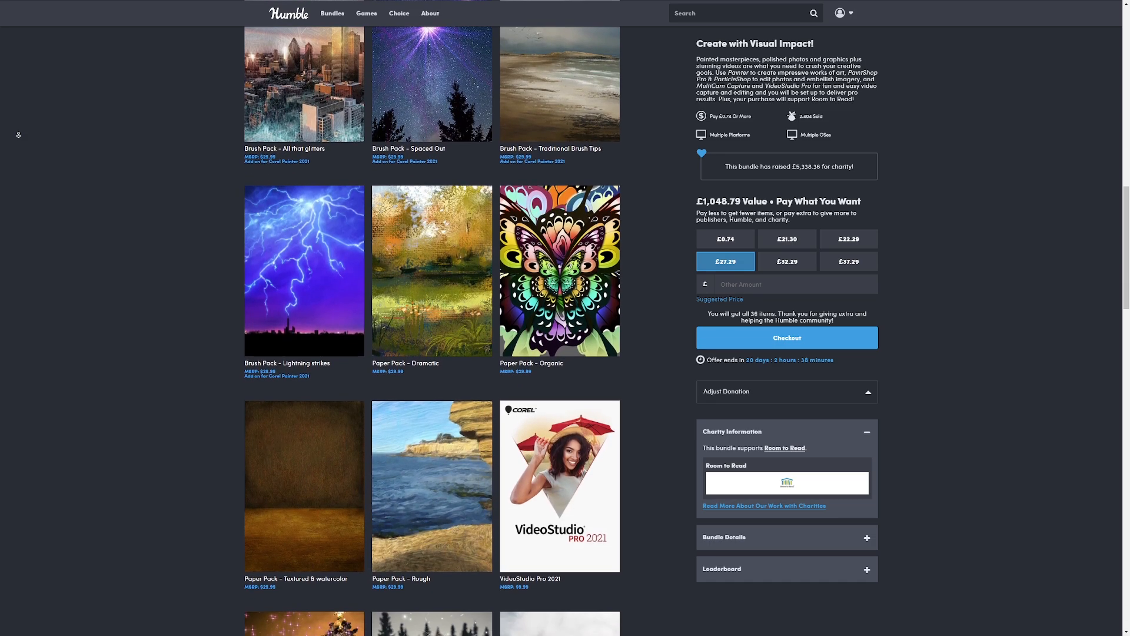
scroll(down, 3)
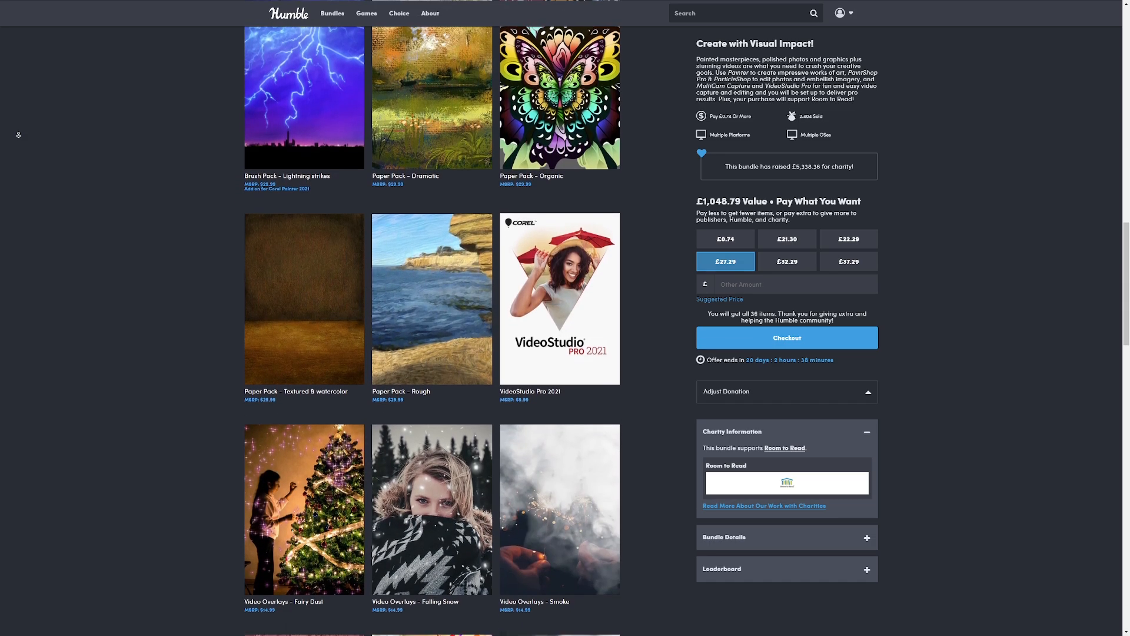
scroll(down, 3)
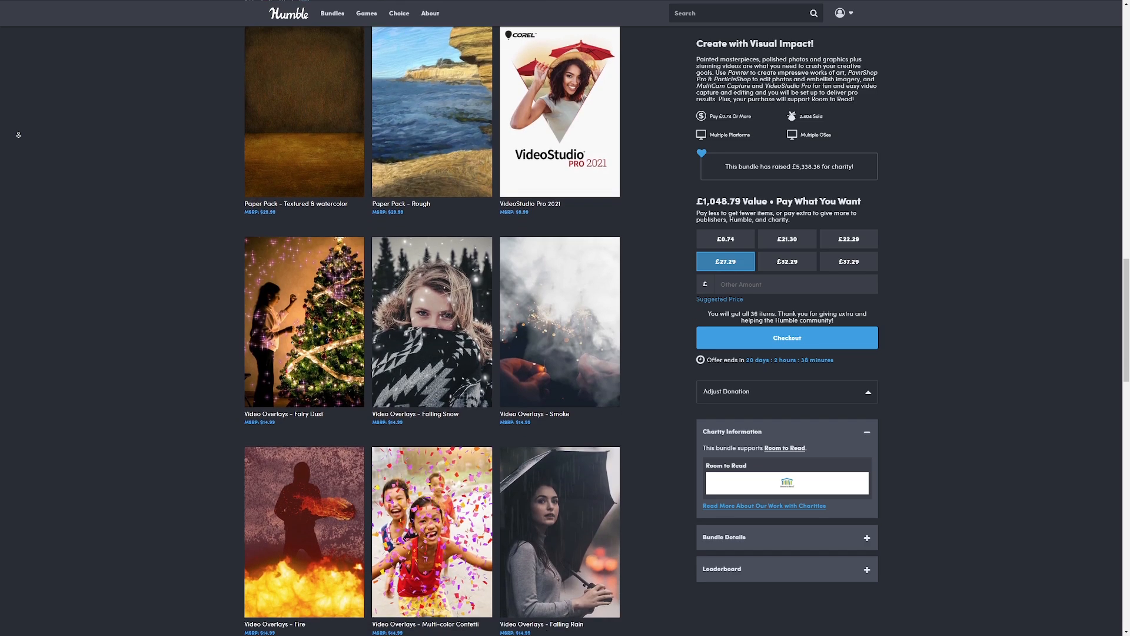
scroll(down, 3)
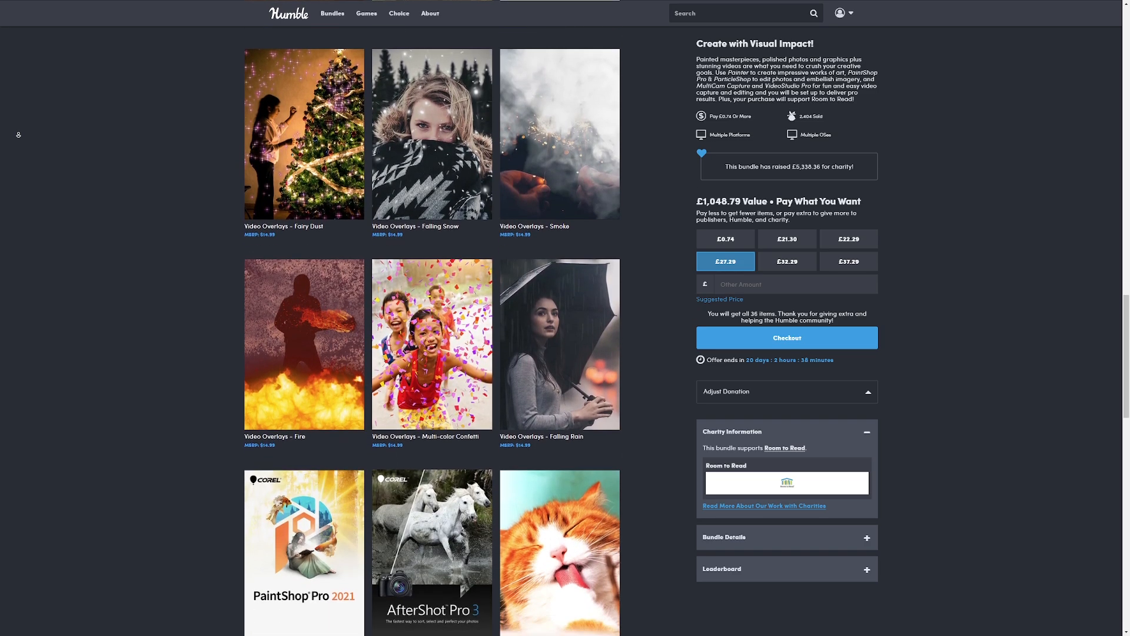
scroll(down, 3)
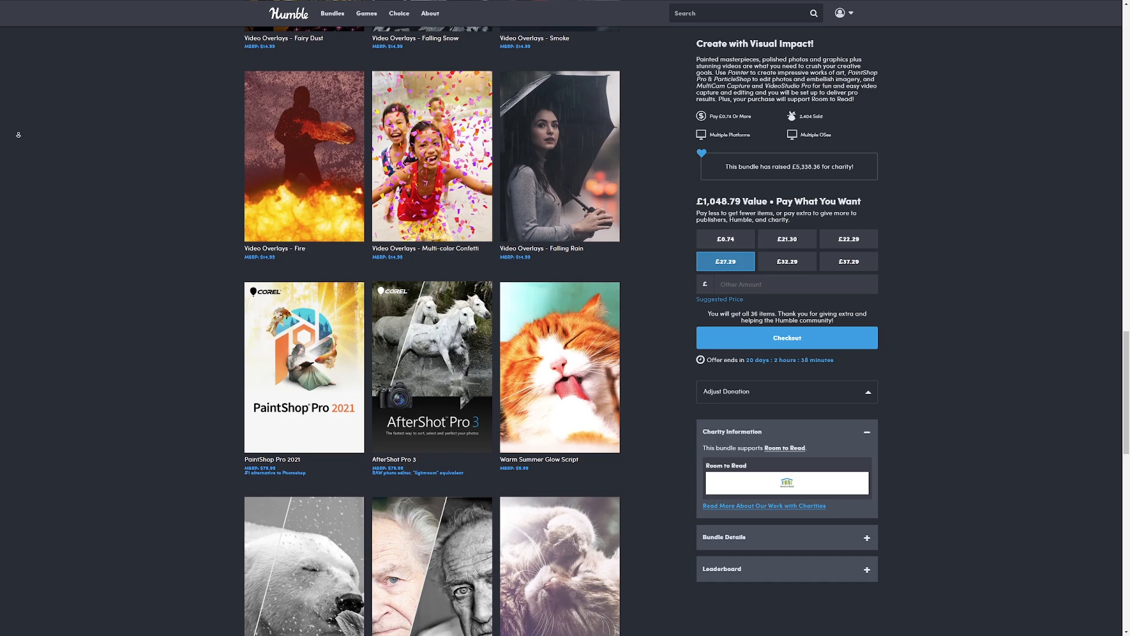
scroll(down, 3)
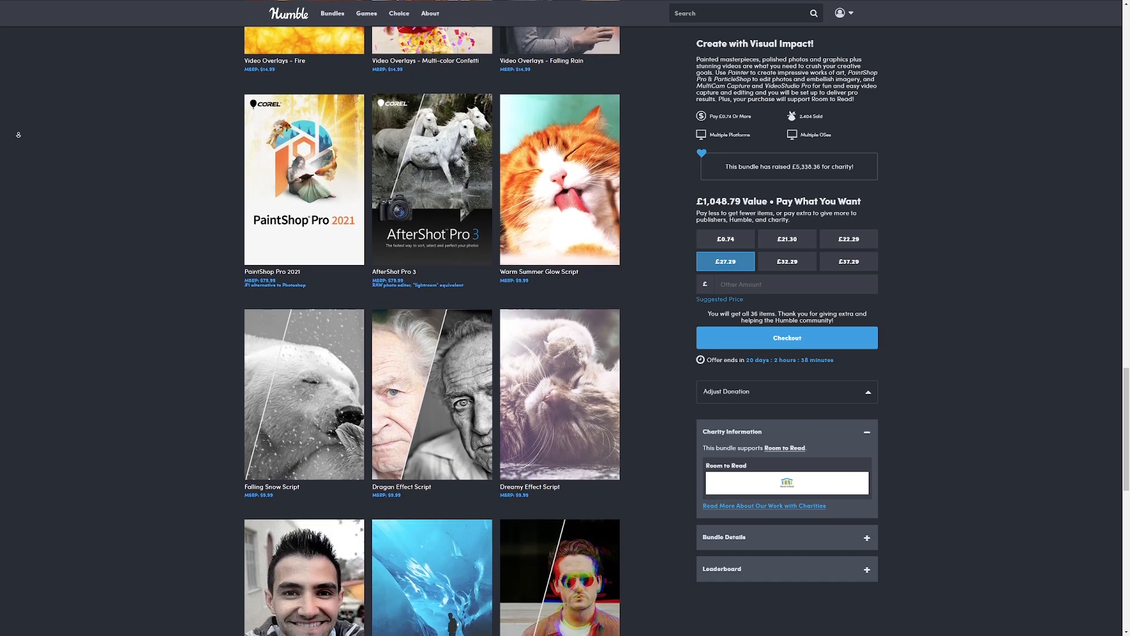
scroll(down, 3)
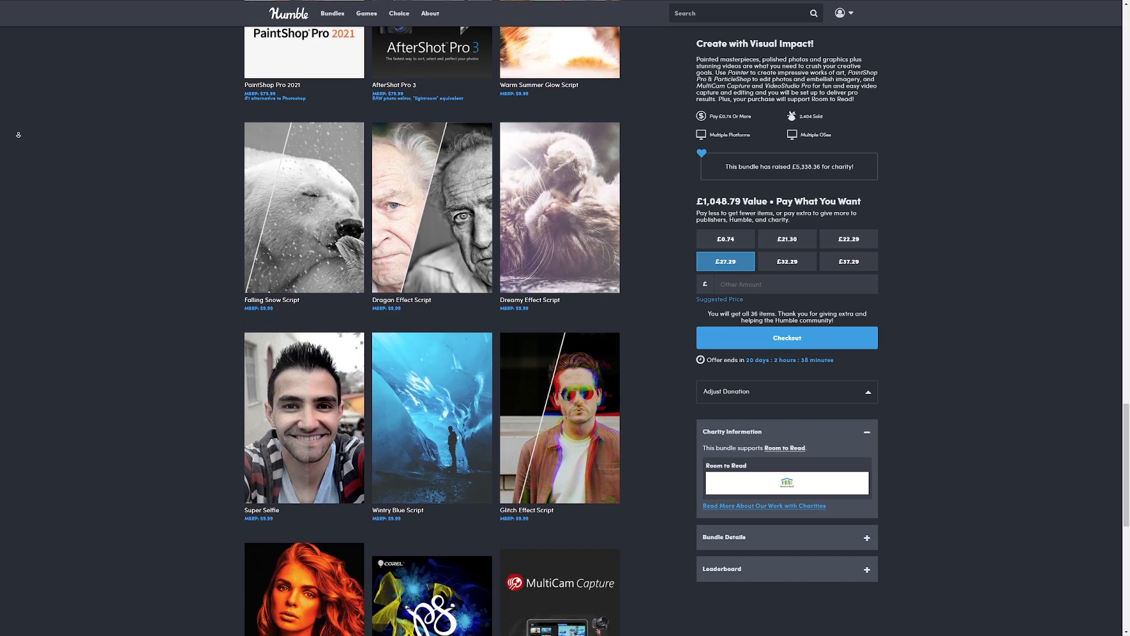
scroll(down, 3)
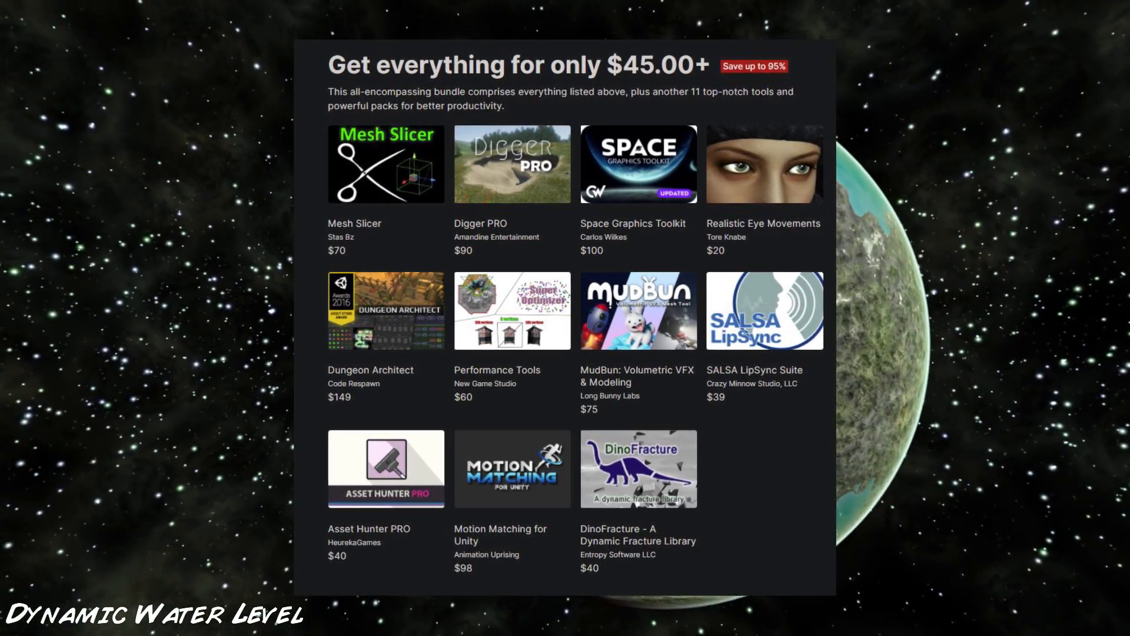
scroll(up, 3)
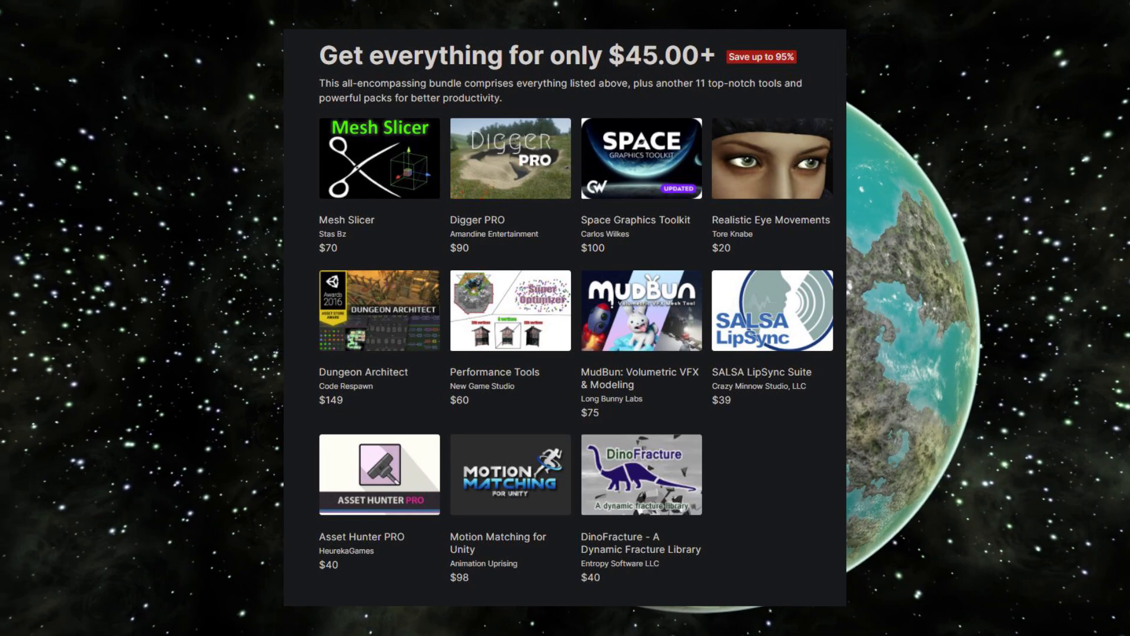
scroll(up, 3)
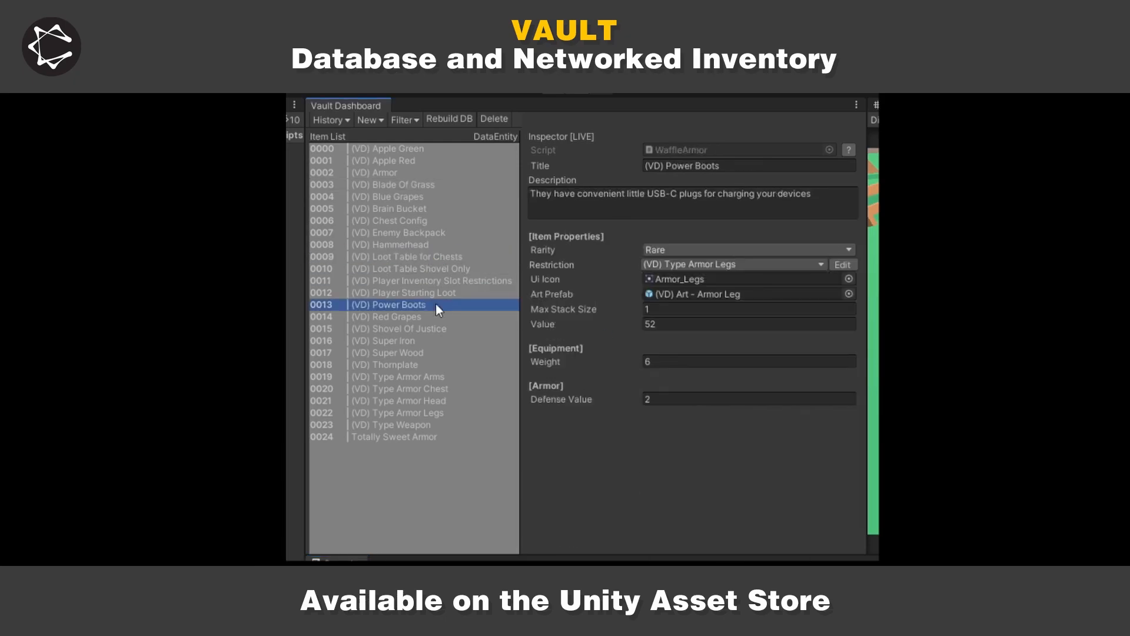
- Select (VD) Red Grapes in the Vault item list and set its Max Stack Size to 25
click(387, 315)
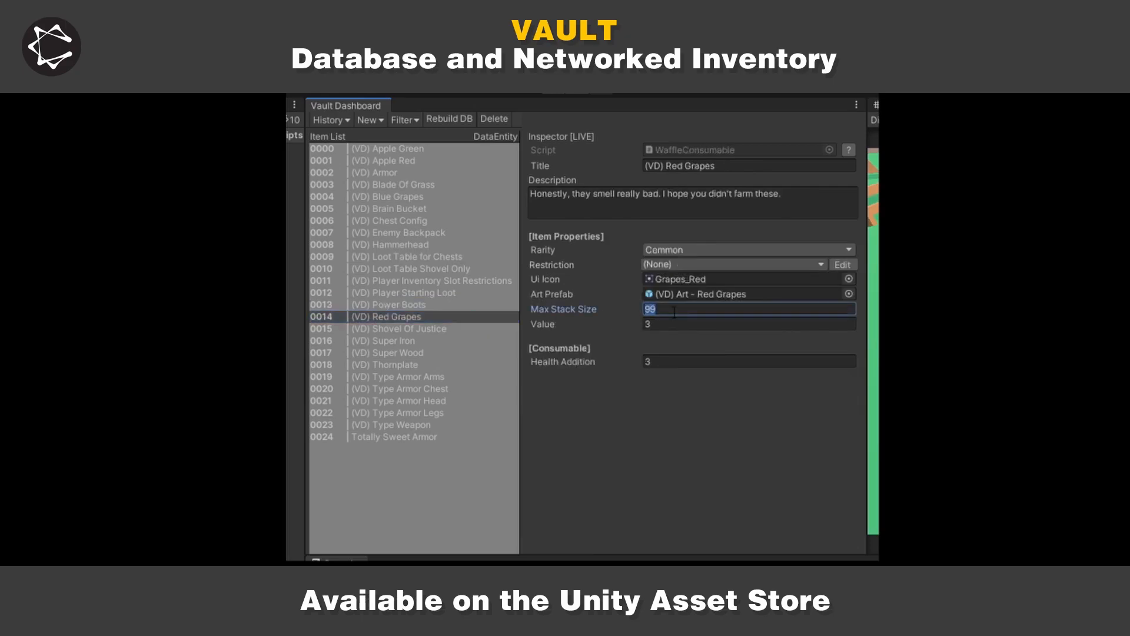
text(25)
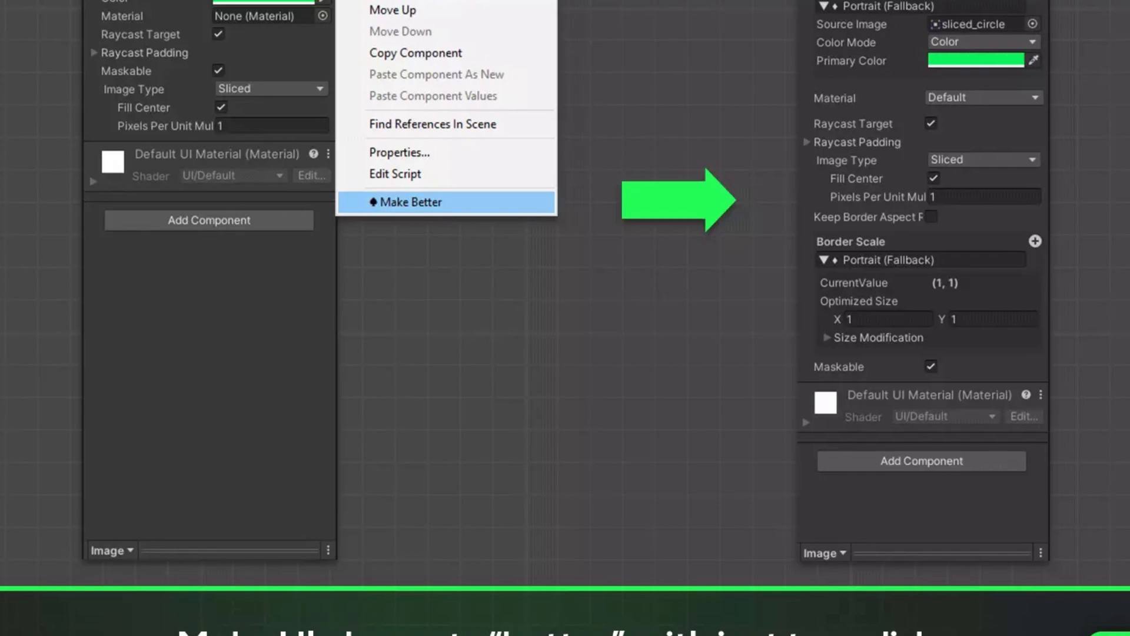
- Scroll the Inspector to review the Better UI Image's border scale settings
scroll(down, 3)
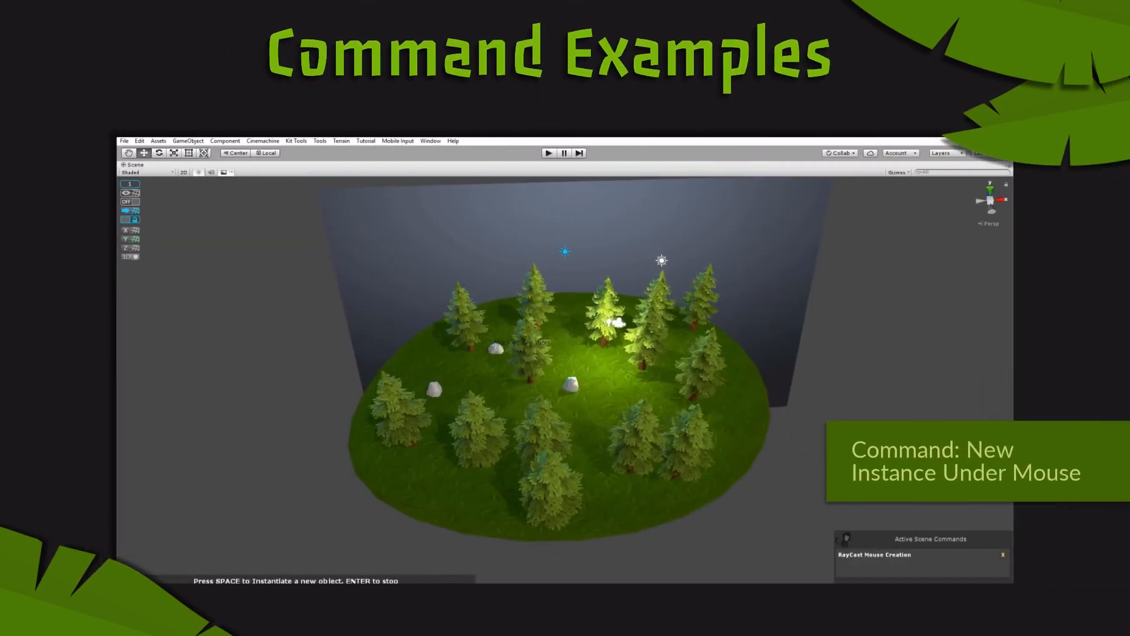
- Place a new tree on the island with Space, then pick a rock asset from the Find Asset results
key(space)
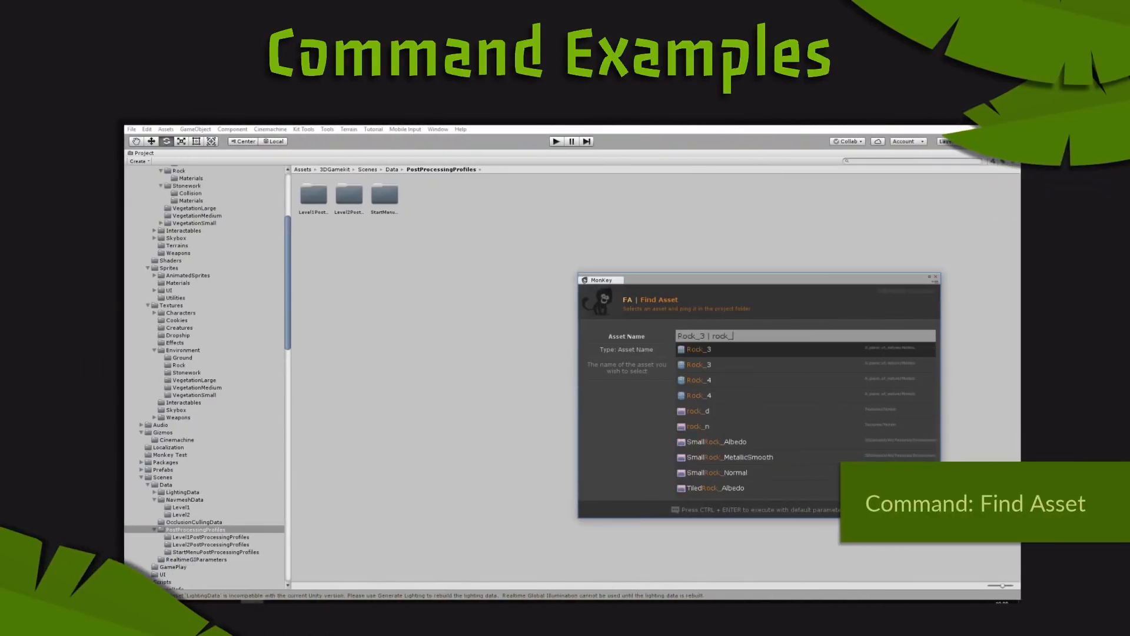
click(698, 396)
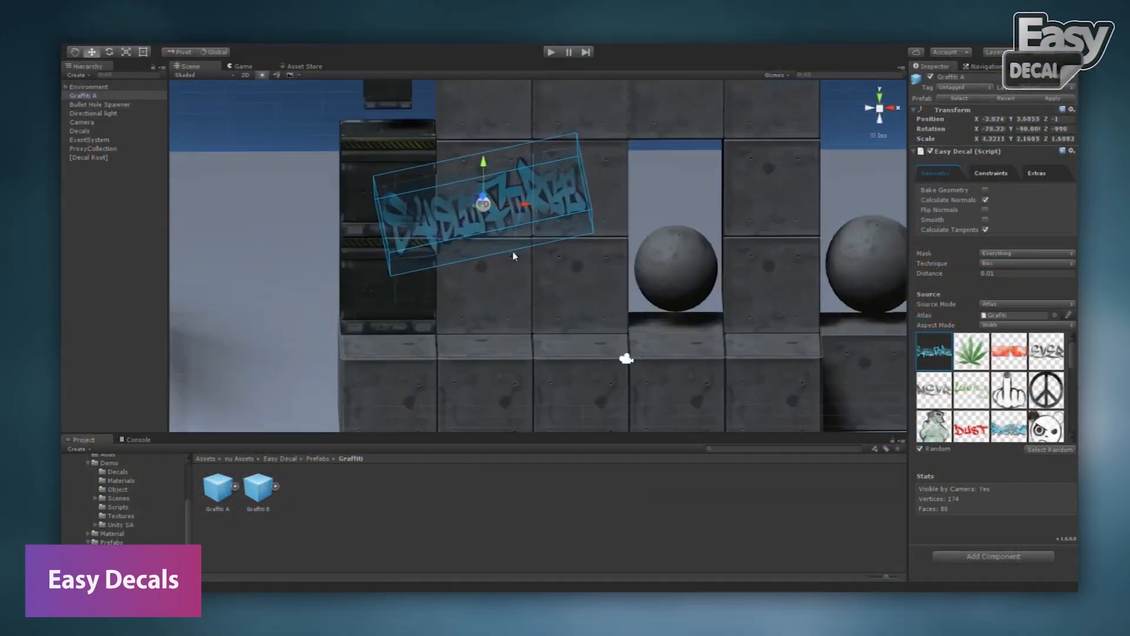
- Set the Level Generator's Shared Path Generator to Ice Path and add Level 1 to its Level Collection
click(1045, 390)
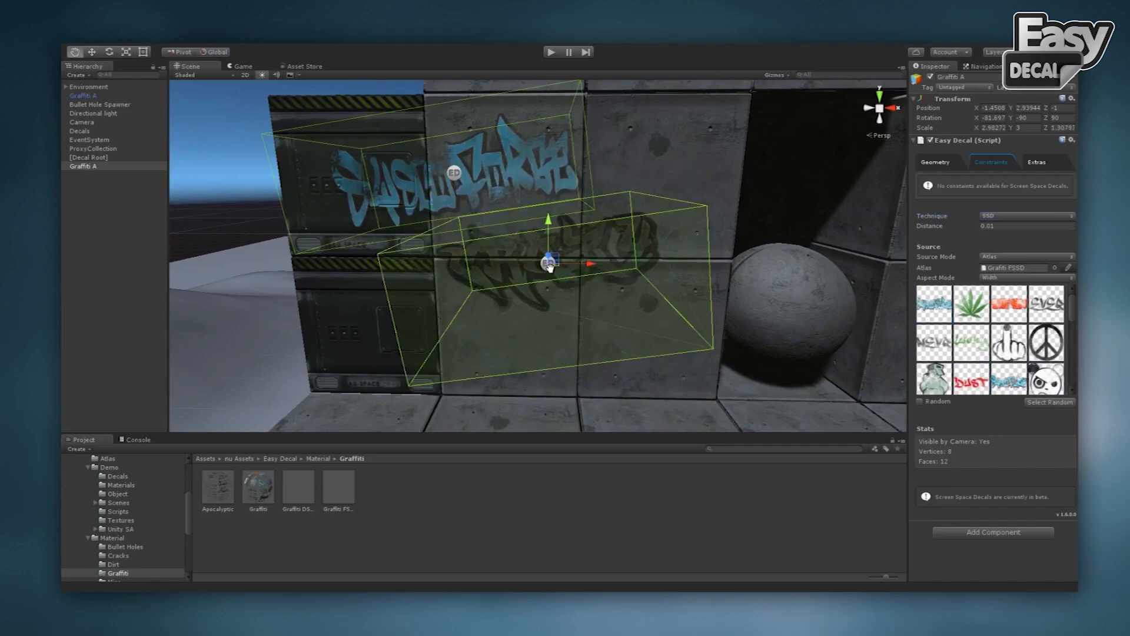
click(938, 173)
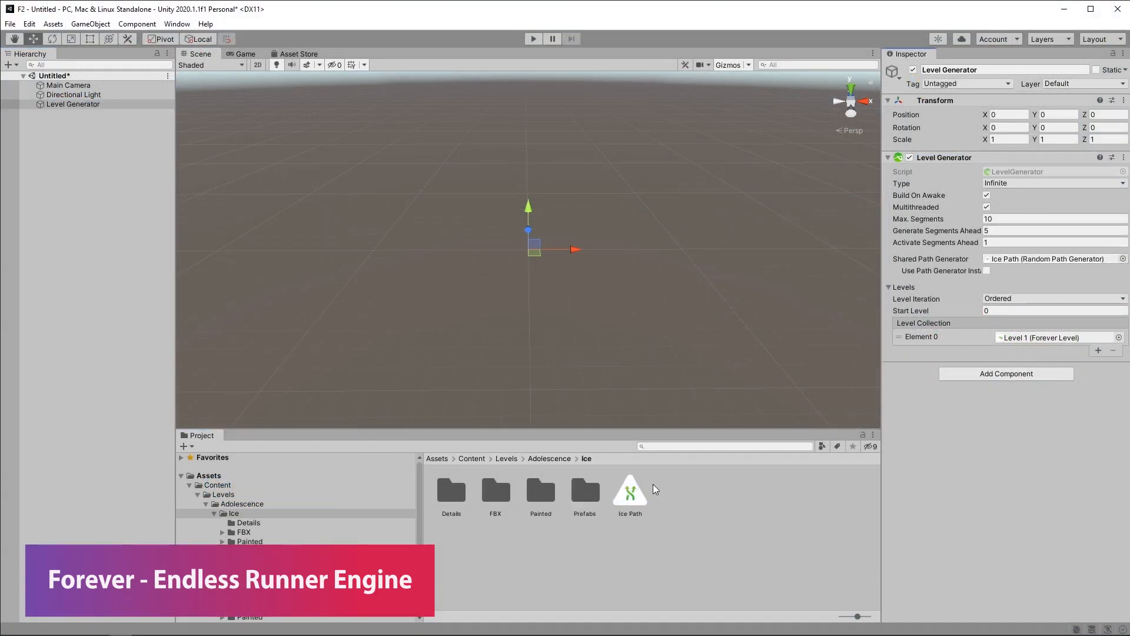
- Assign Default Randomizer to the Ice Path generator and rerun the scene without the missing-randomizer error
click(532, 37)
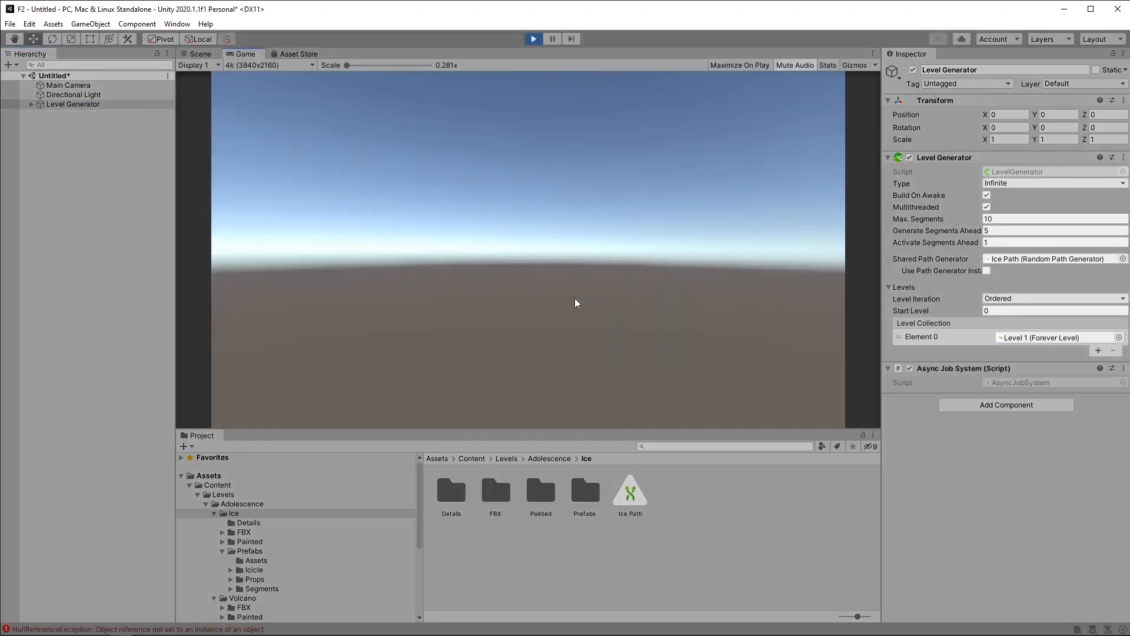
click(629, 489)
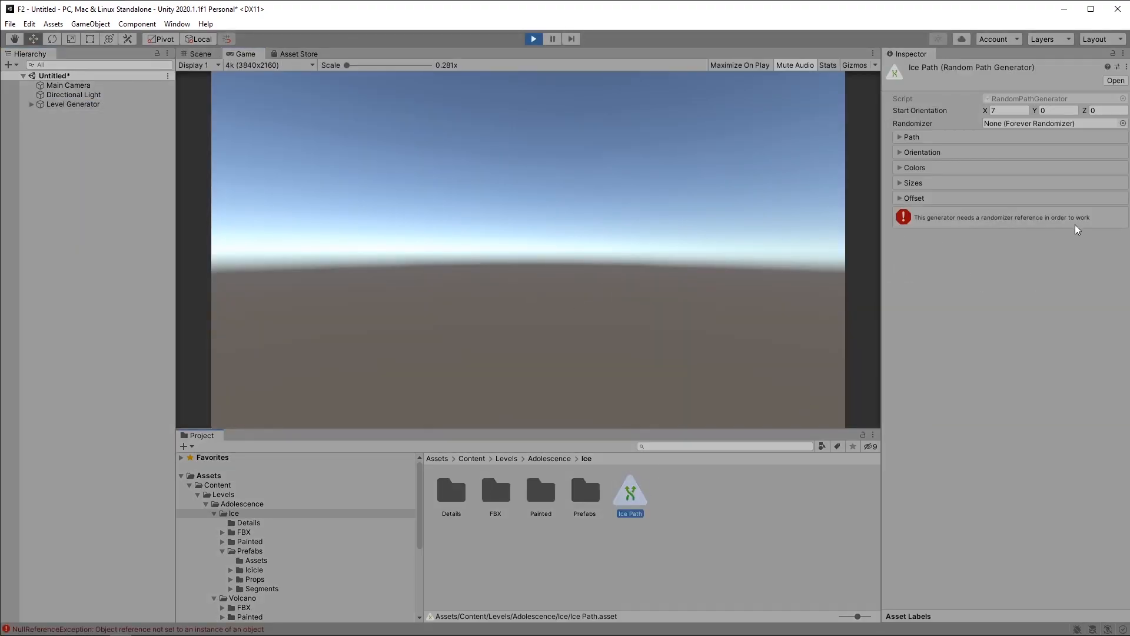
click(197, 53)
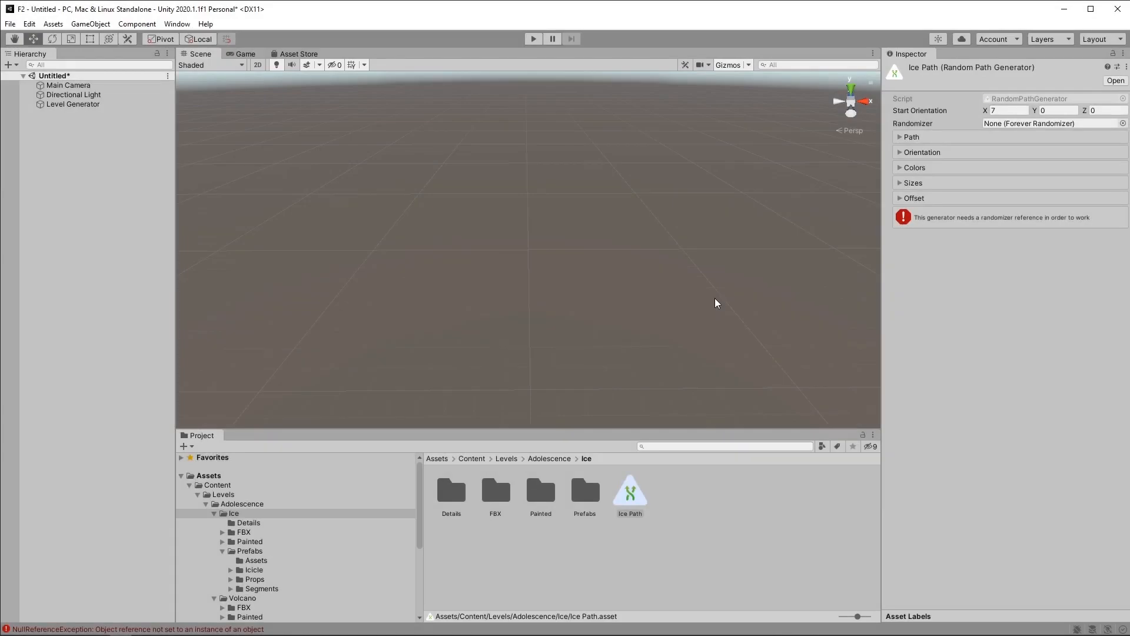
click(1053, 124)
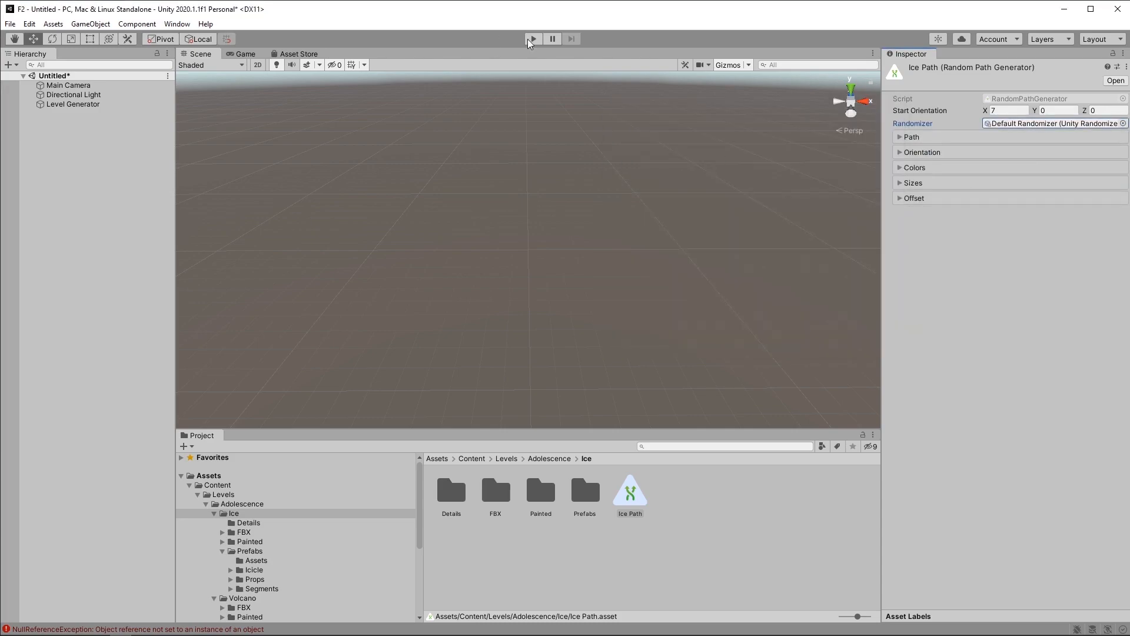
click(532, 38)
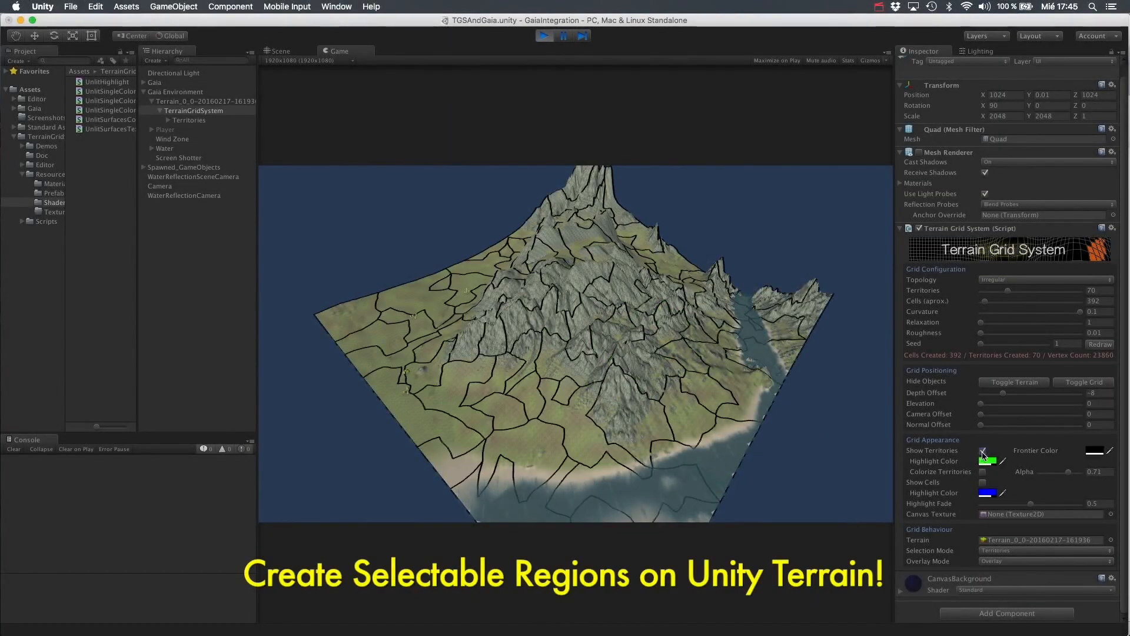
- Enable Show Territories on the TerrainGridSystem component to outline the mountain's territories
click(982, 450)
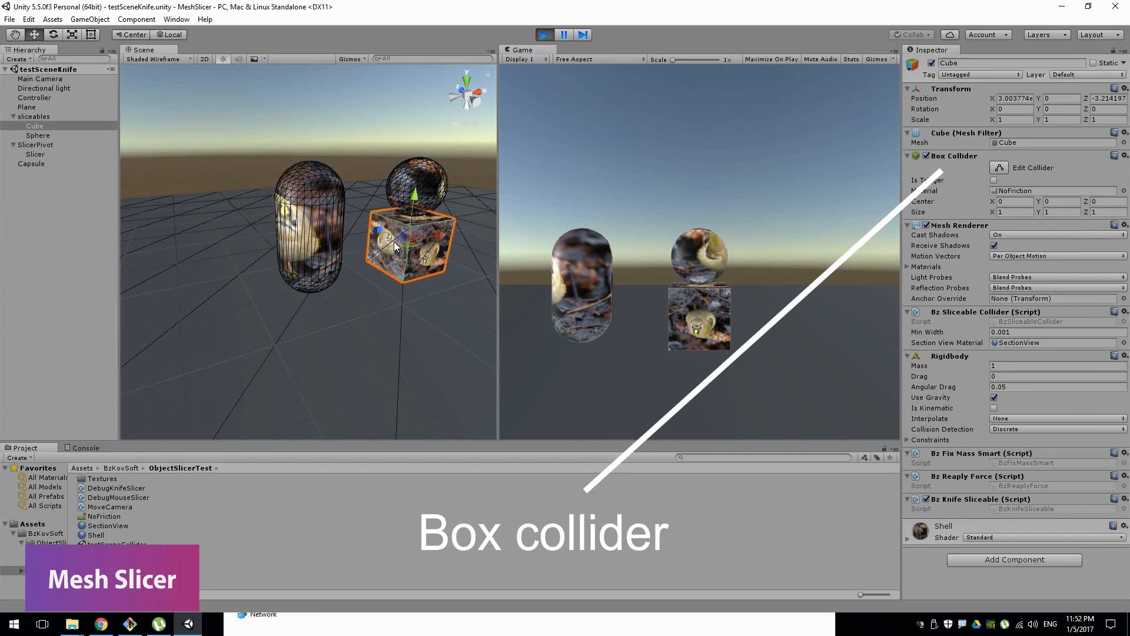
- Swipe the Mesh Slicer knife across the capsule, sphere and cube in Play mode to cut them apart
click(38, 135)
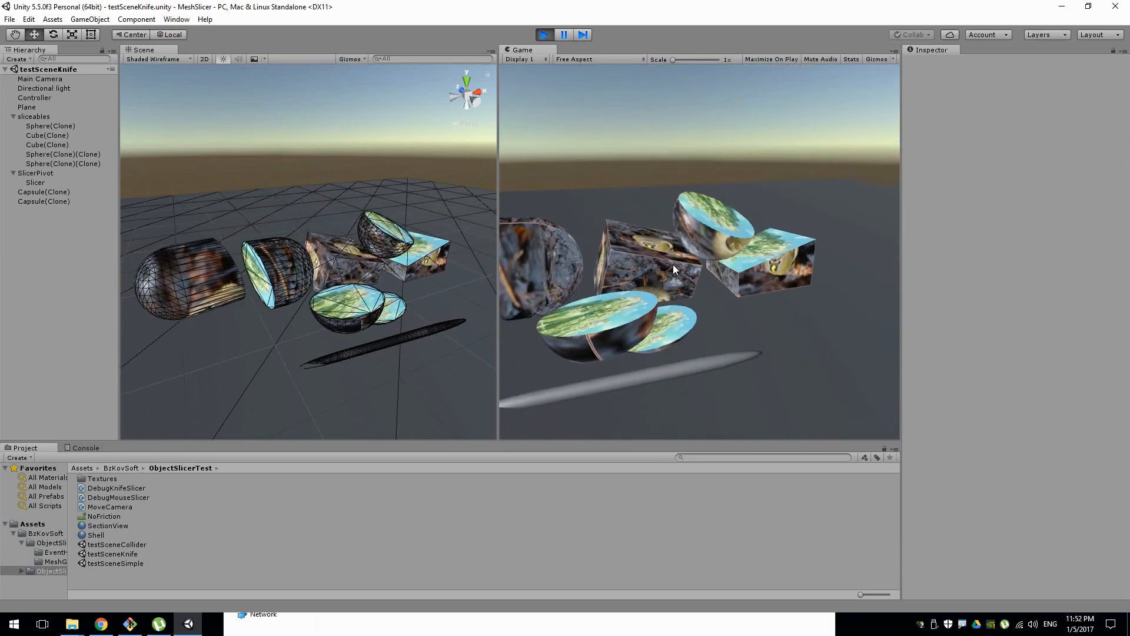
click(44, 192)
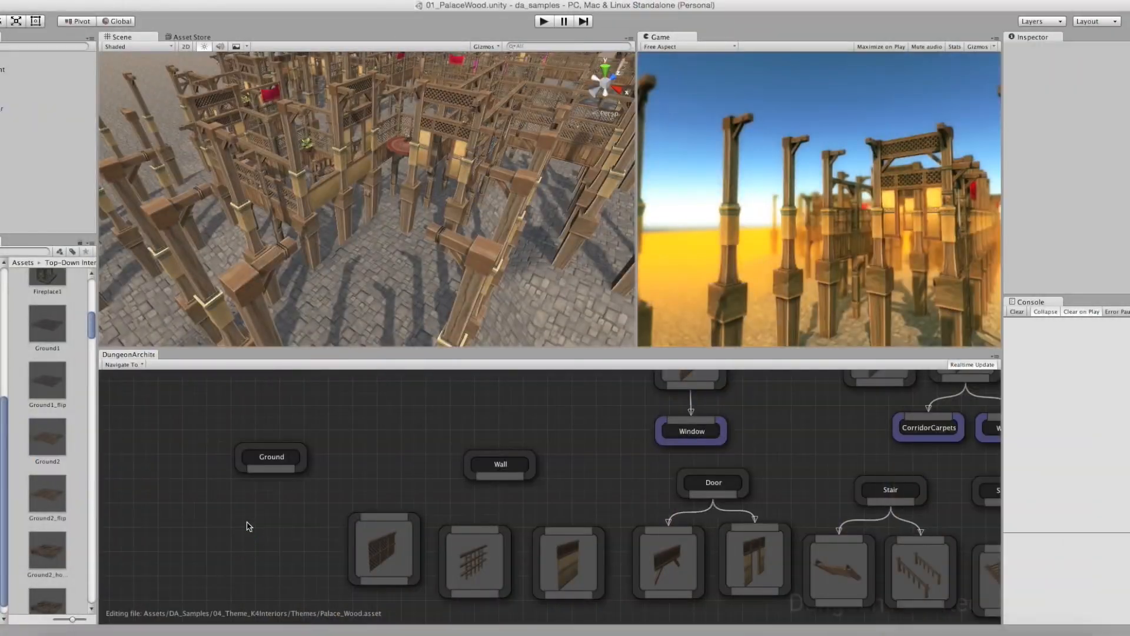
- Open Palace_Wood.asset in Dungeon Architect to show its theme graph beside the generated dungeon
click(499, 464)
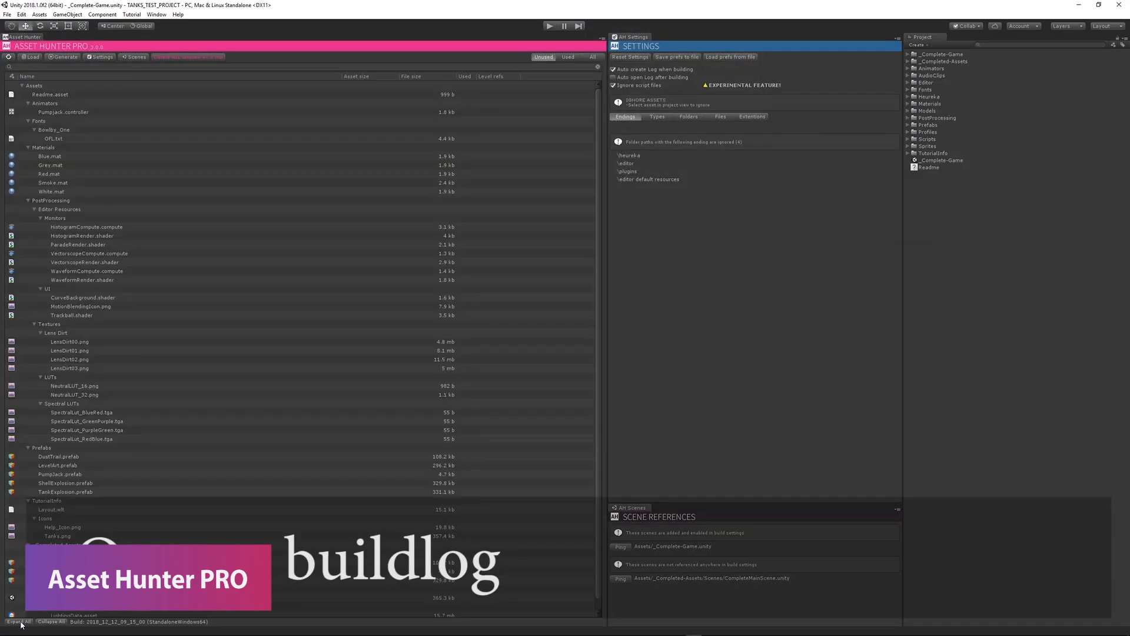
- Delete all unused assets in Asset Hunter PRO, backing them up to a unitypackage and answering the empty-folders prompt
click(567, 57)
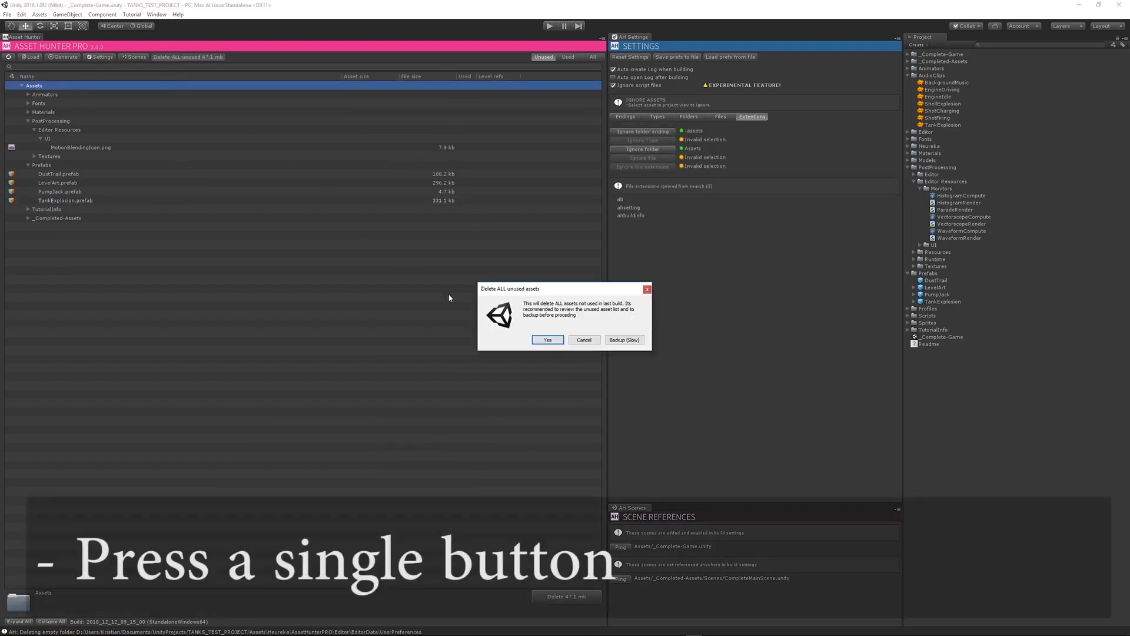
click(623, 339)
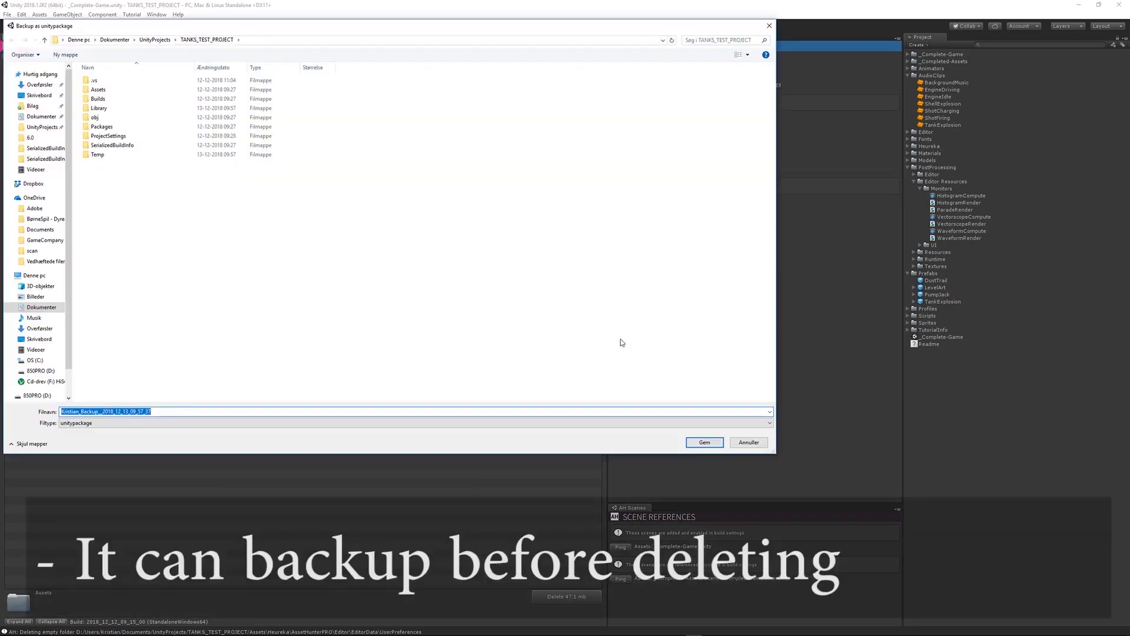
click(704, 441)
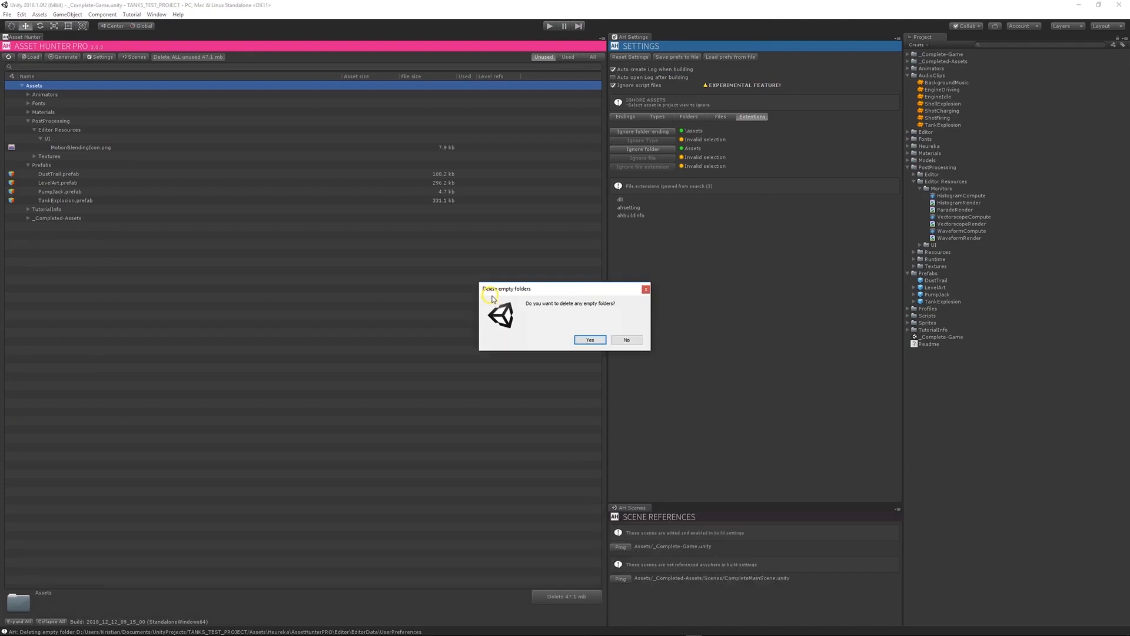
click(589, 339)
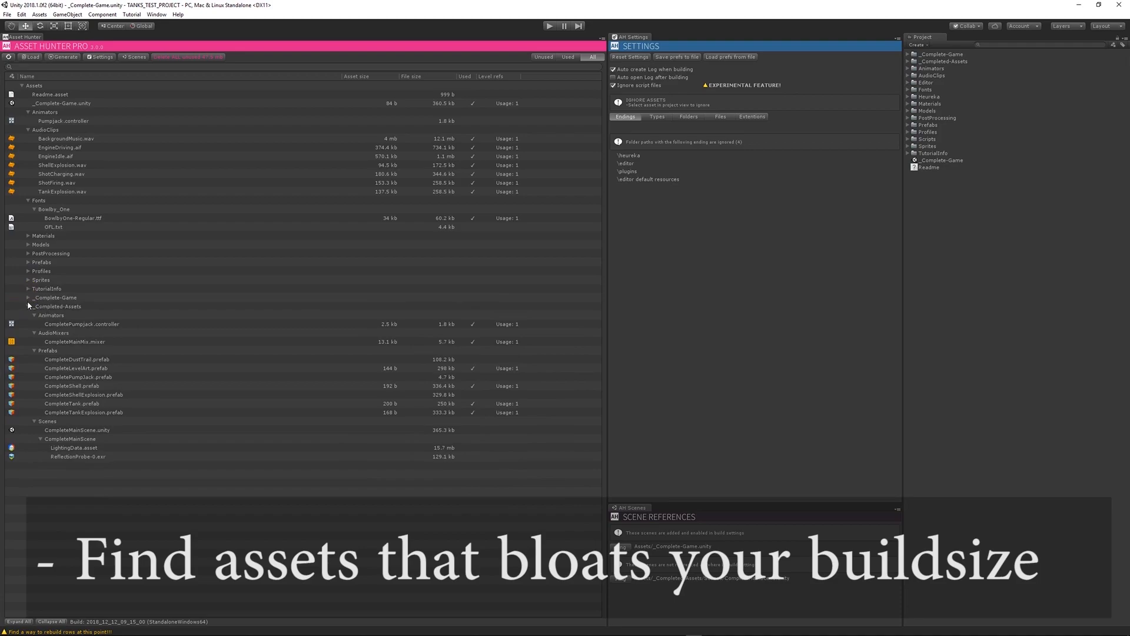
- Collapse the asset folders and filter the list to unused assets to review size and usage
click(61, 174)
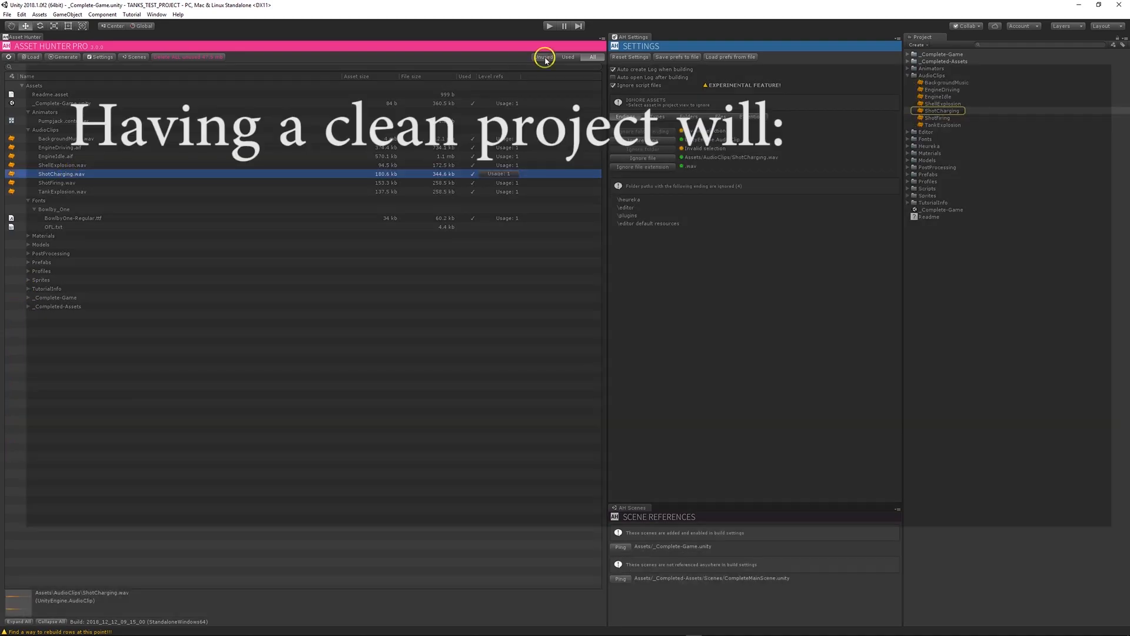
click(544, 56)
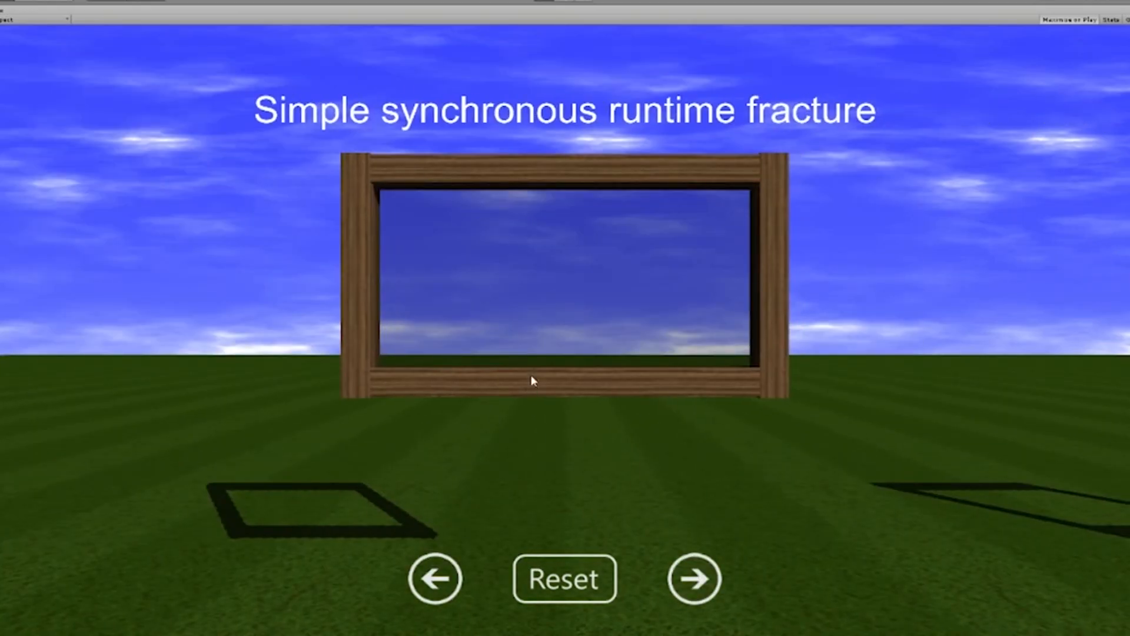
- Shatter and reset the framed glass in the runtime fracture demo, then again in the static shards version
click(564, 578)
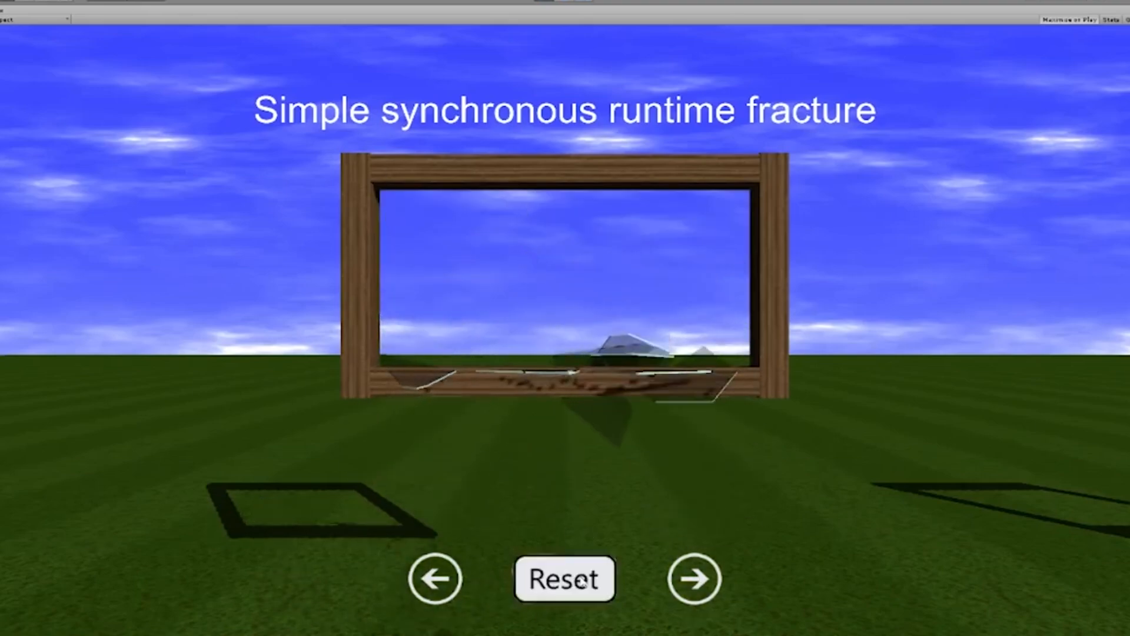
click(693, 578)
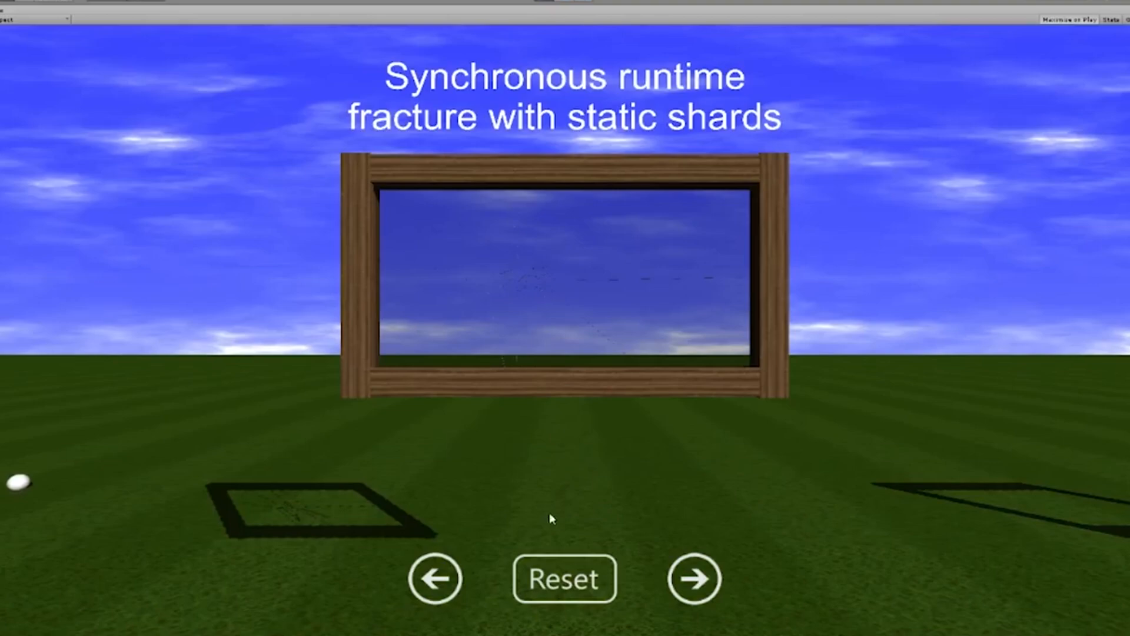
click(564, 579)
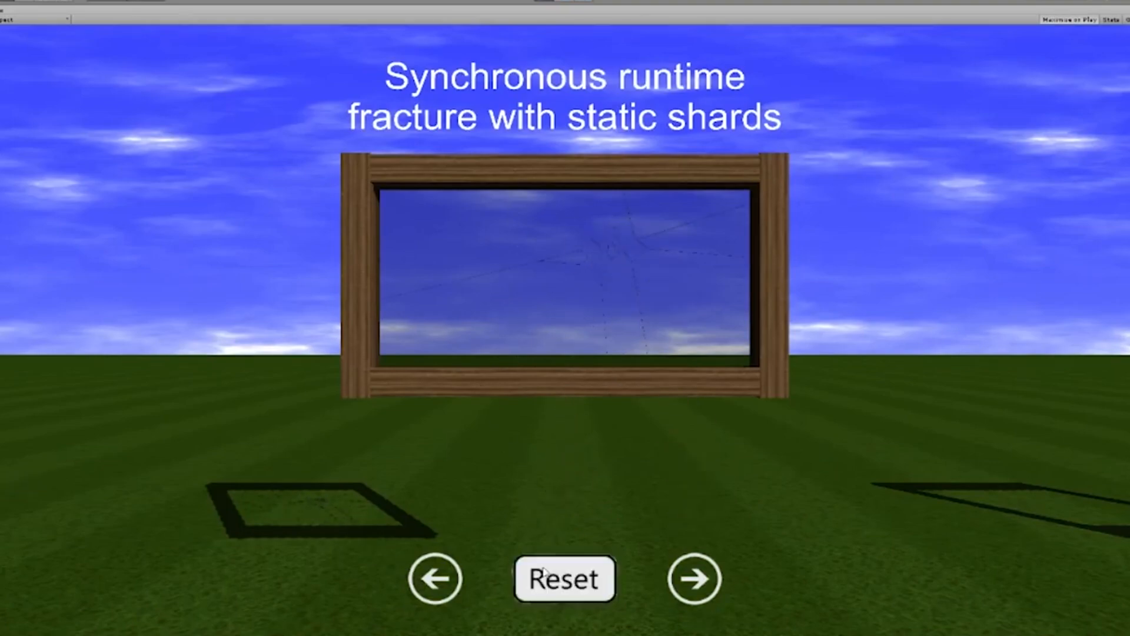
click(693, 576)
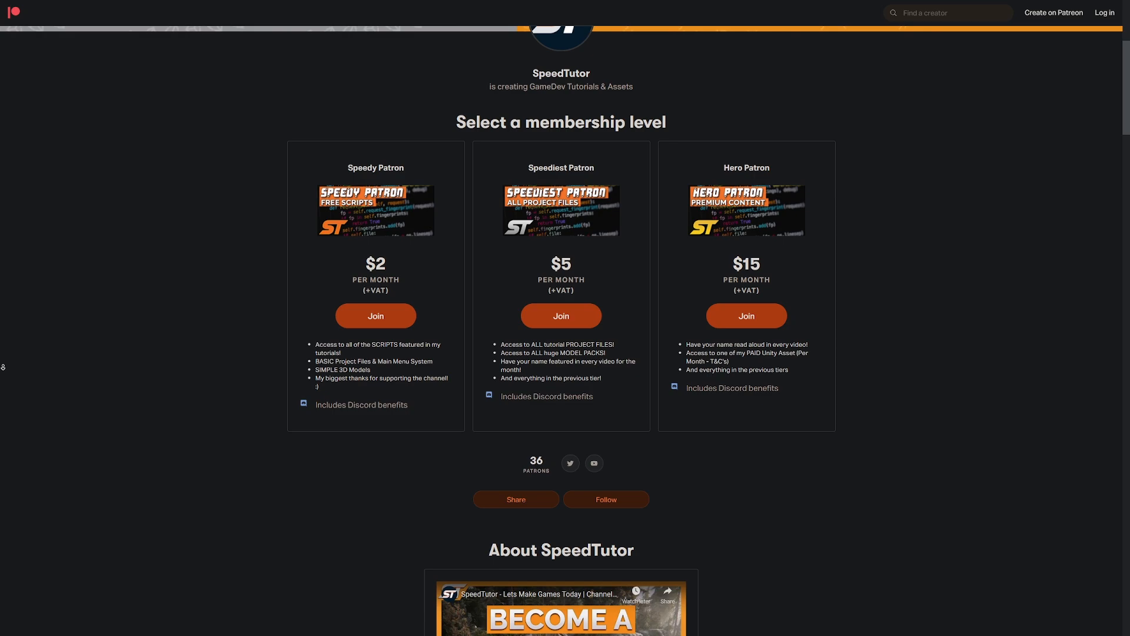
- Scroll the SpeedTutor Patreon page past the membership tiers and About section to the recent locked posts
scroll(down, 3)
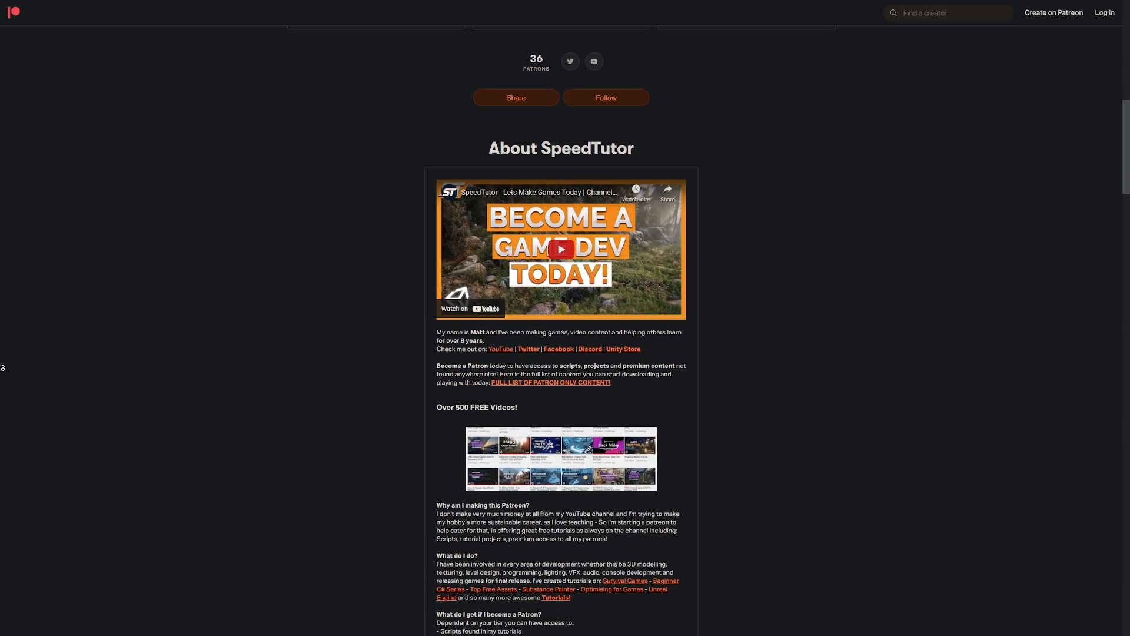
scroll(down, 3)
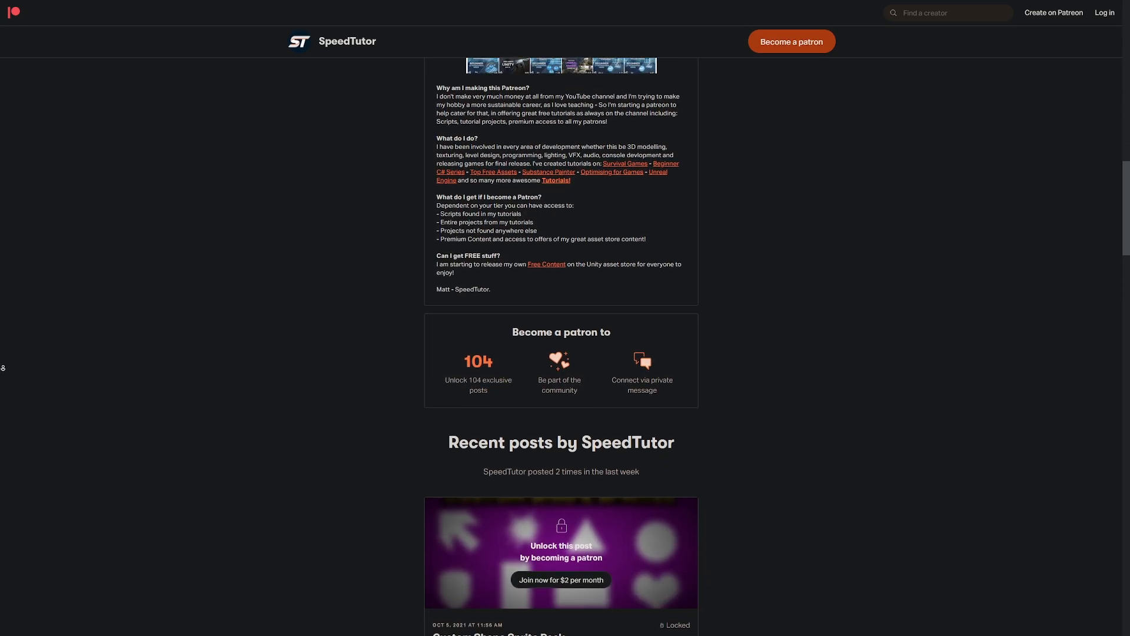
scroll(down, 3)
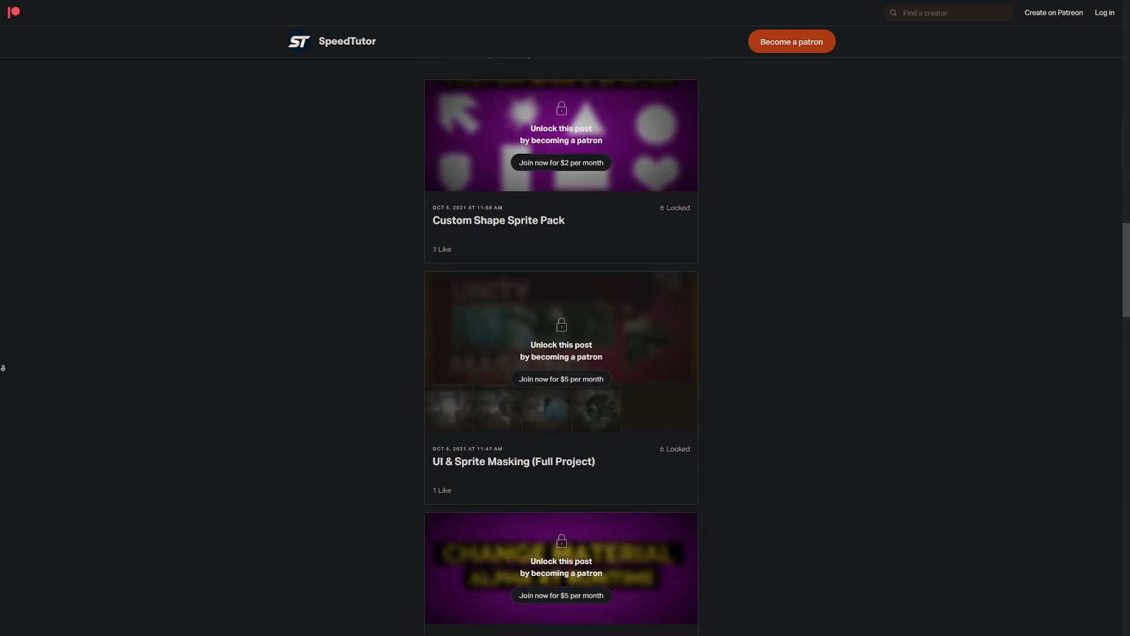
scroll(down, 3)
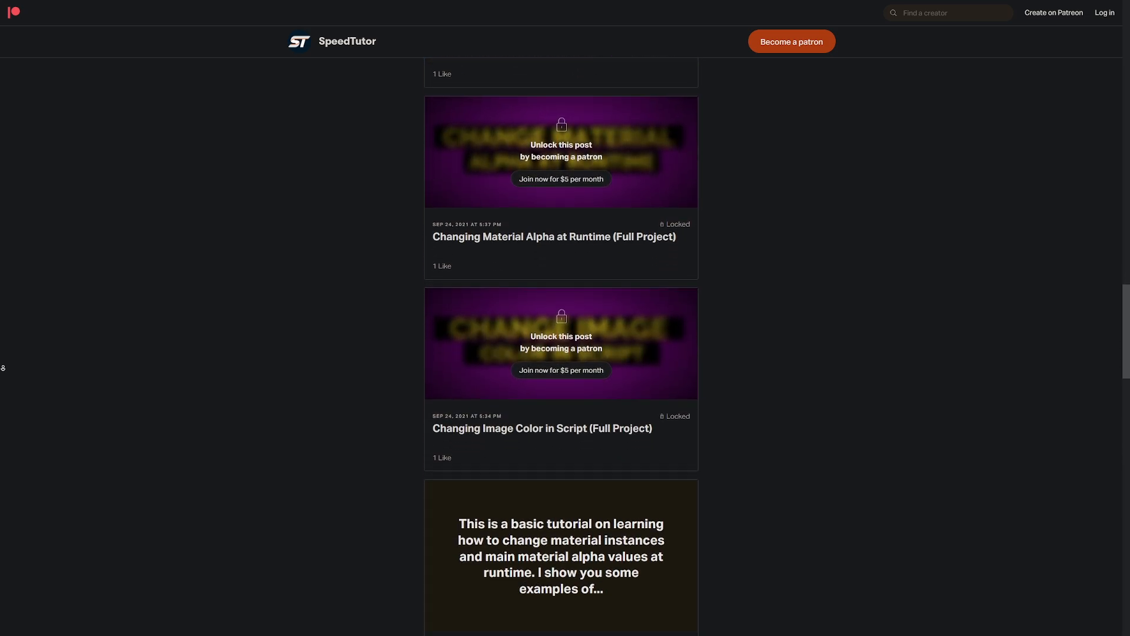